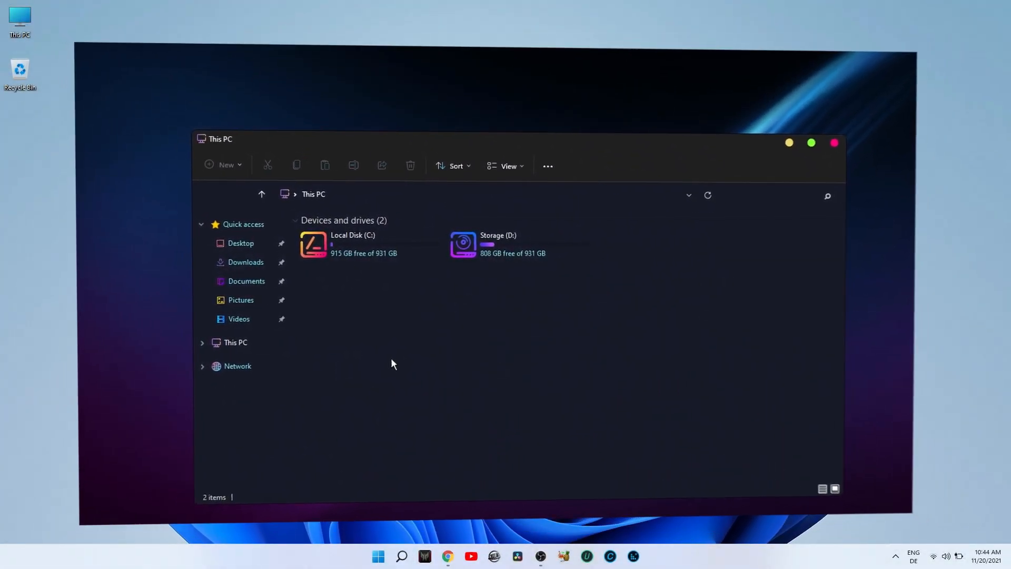
- Close the dark-themed This PC window to reveal the desktop
click(833, 142)
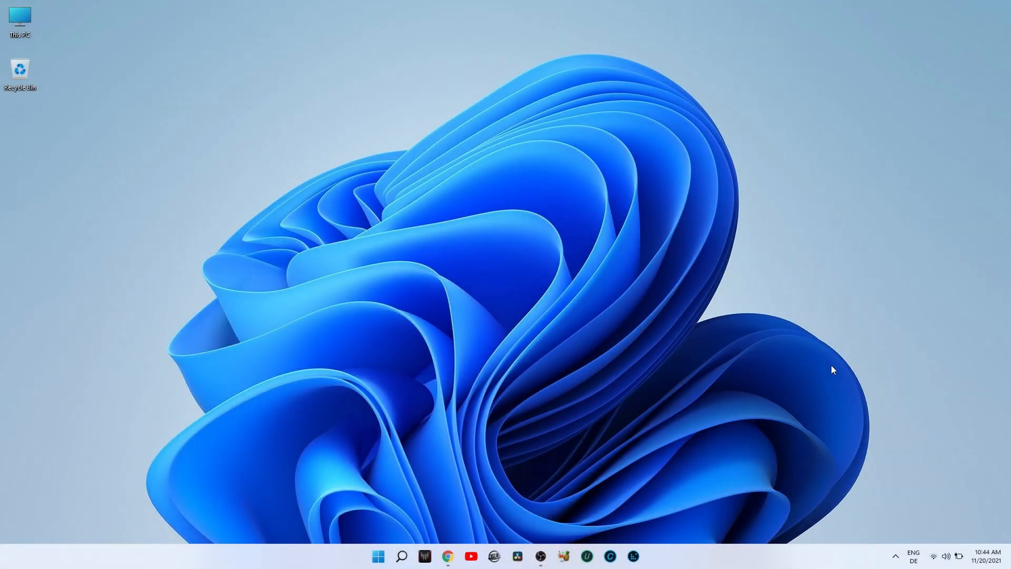
- Show the UXTheme Patcher site's download section with Windows 10/11 downloads and archive password
click(447, 556)
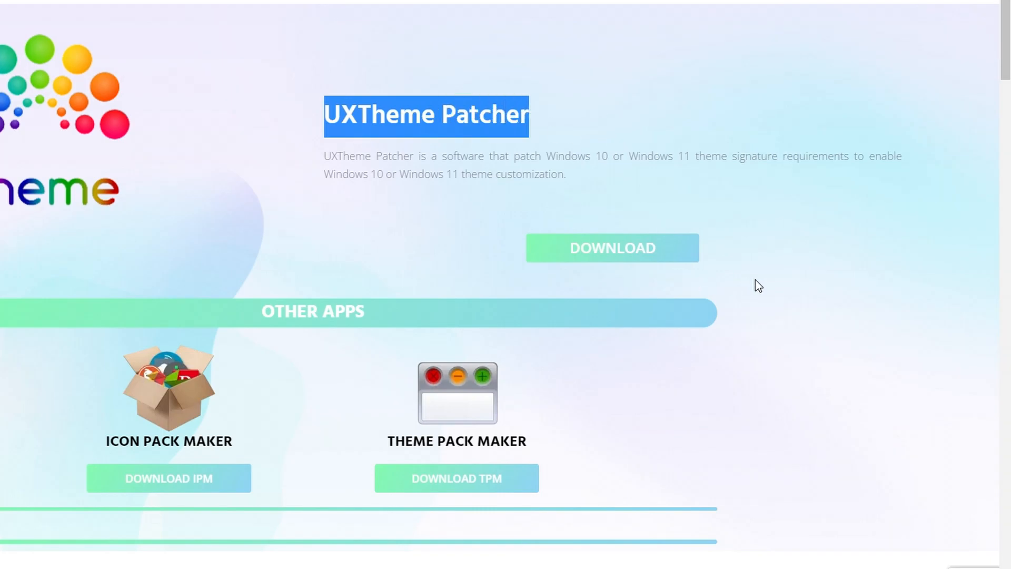
scroll(down, 3)
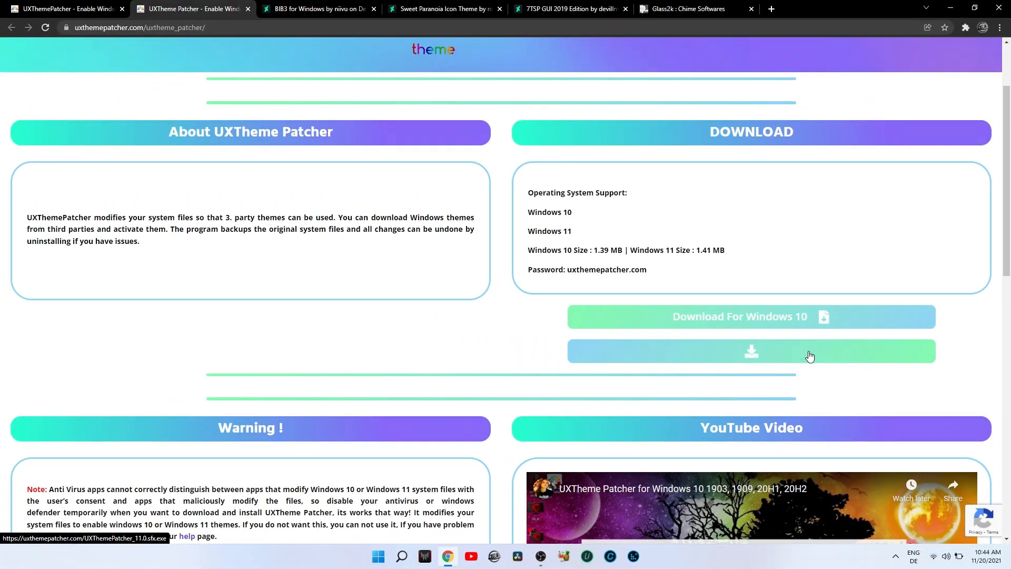
- Browse niivu's BIB3 for Windows page, then the Sweet Paranoia Icon Theme page on DeviantArt
click(316, 9)
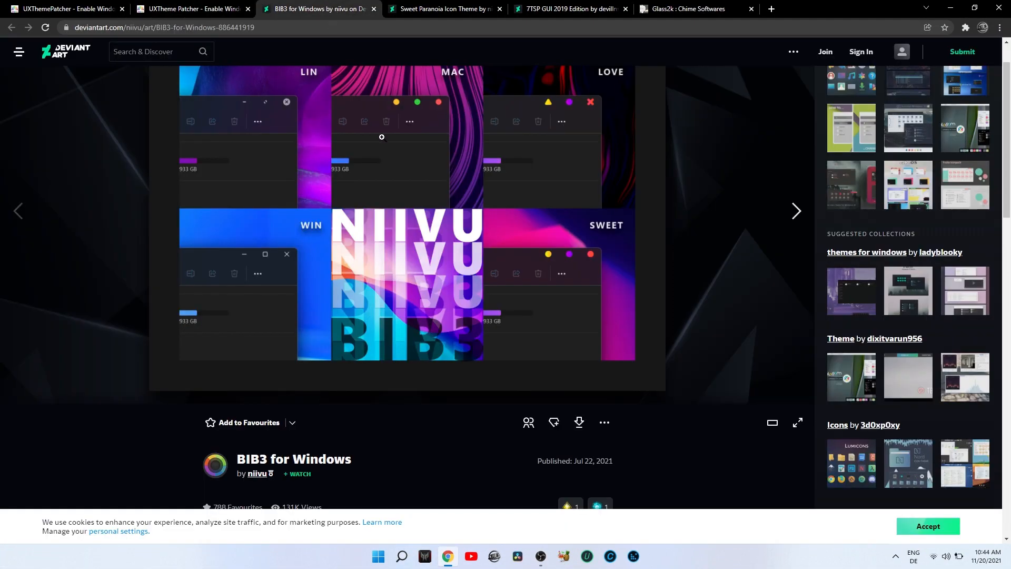
mouse_move(425, 314)
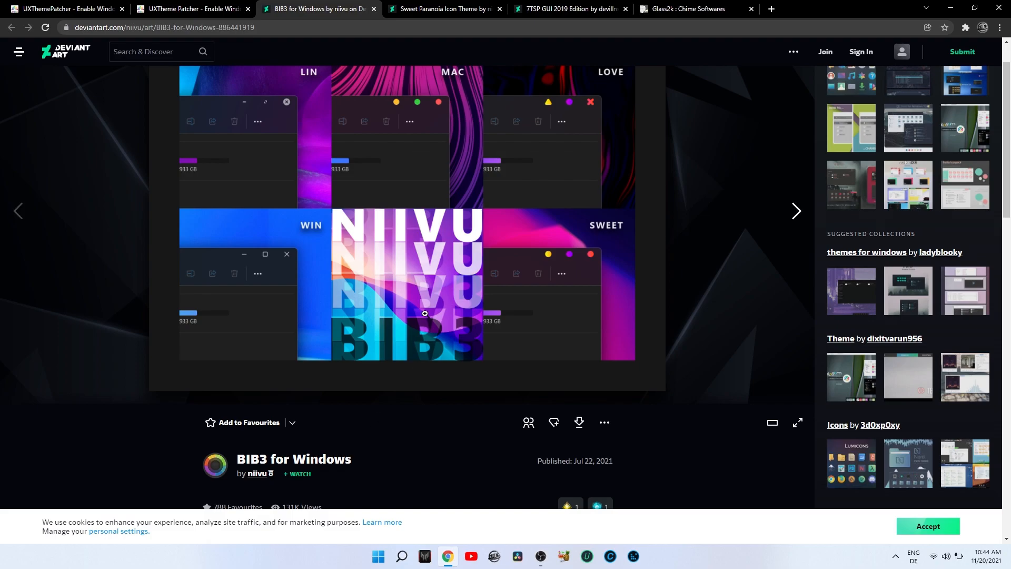
scroll(down, 3)
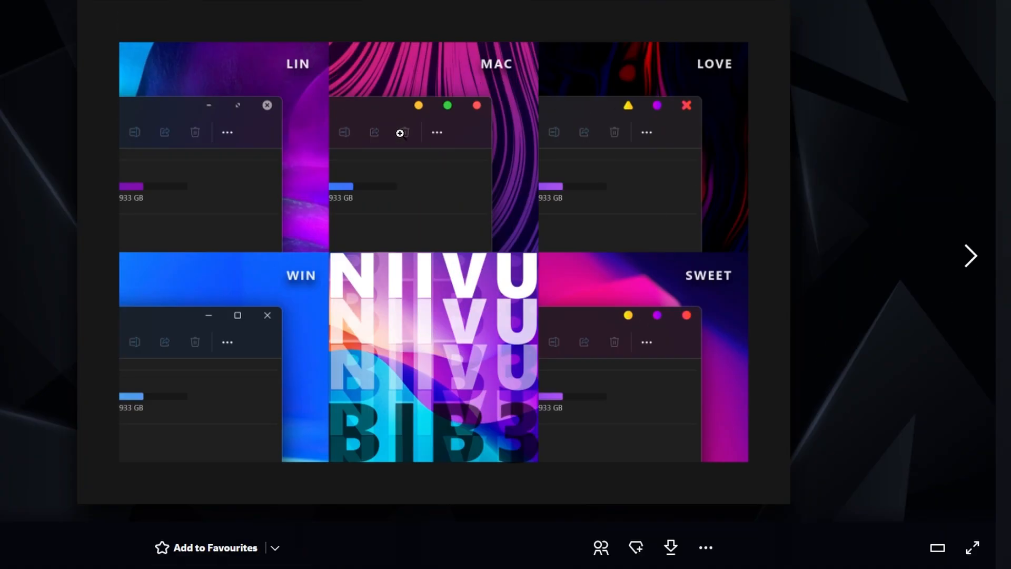
mouse_move(661, 329)
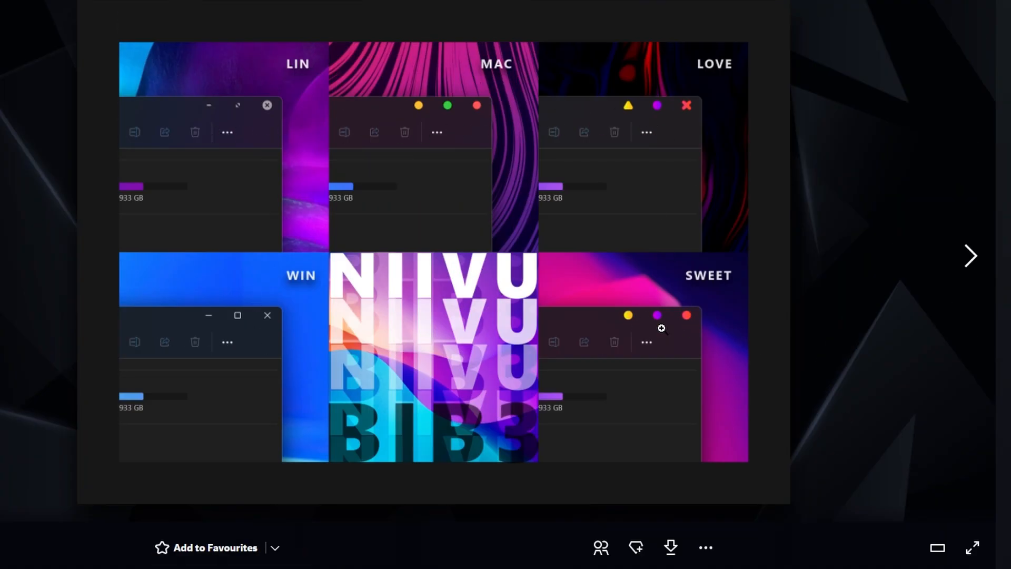
click(970, 255)
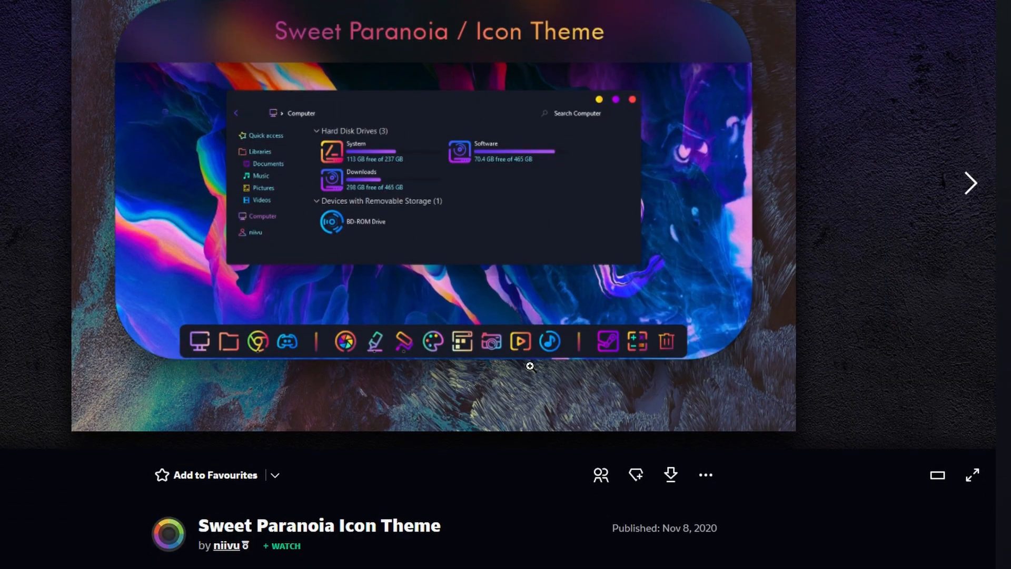
scroll(down, 3)
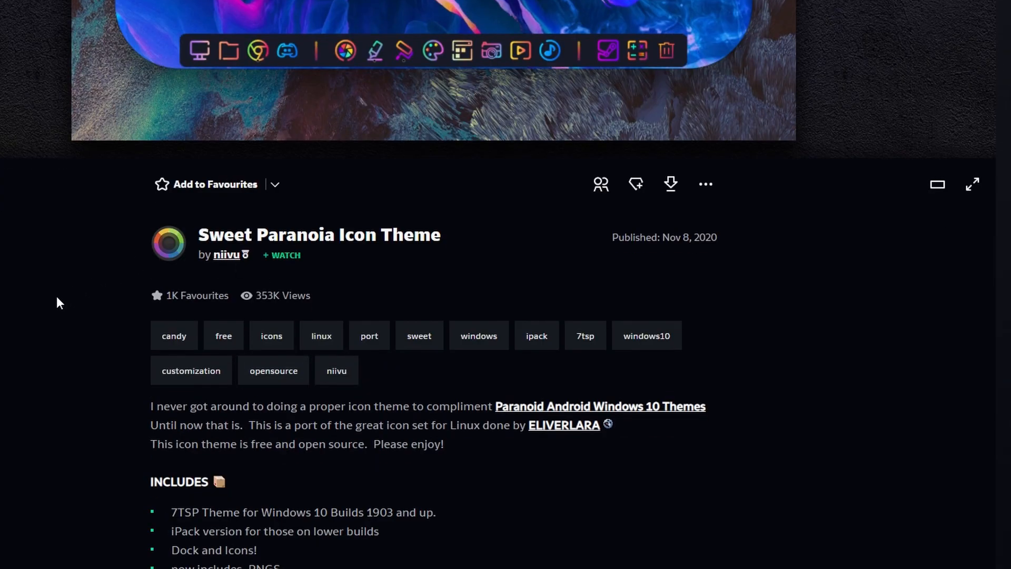
mouse_move(648, 271)
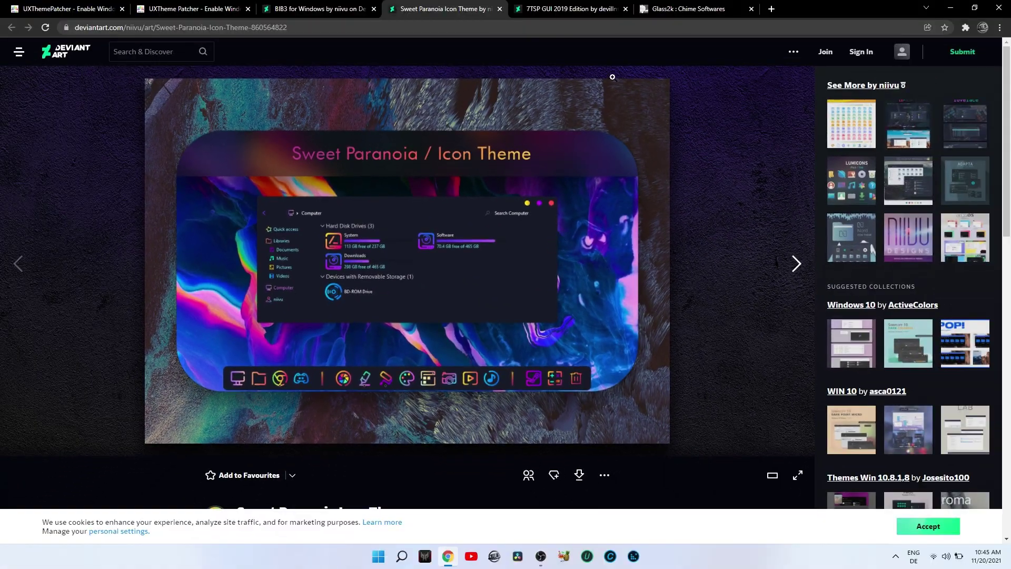
- Review the 7TSP GUI 2019 Edition DeviantArt page and its description
click(570, 10)
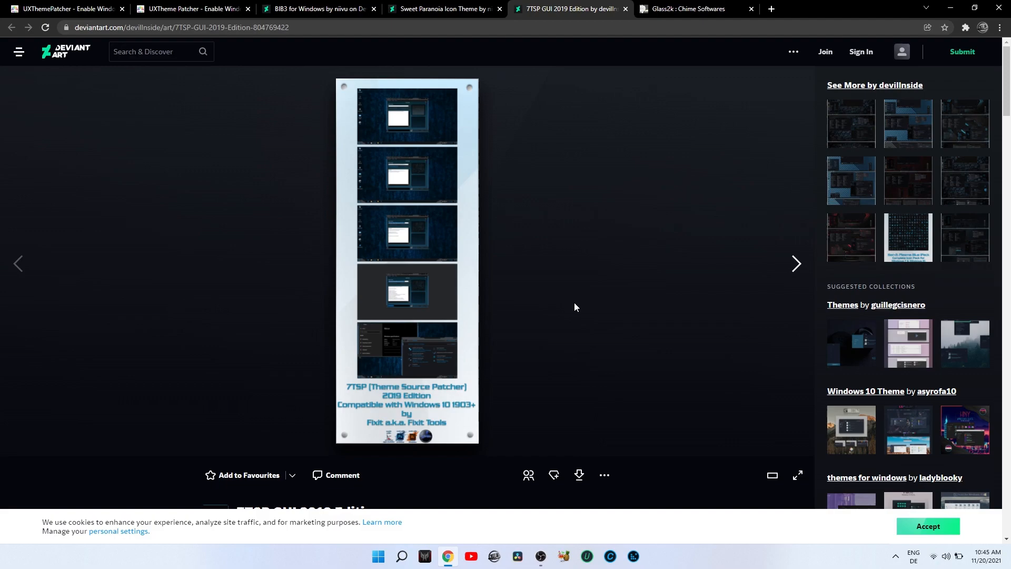
scroll(down, 3)
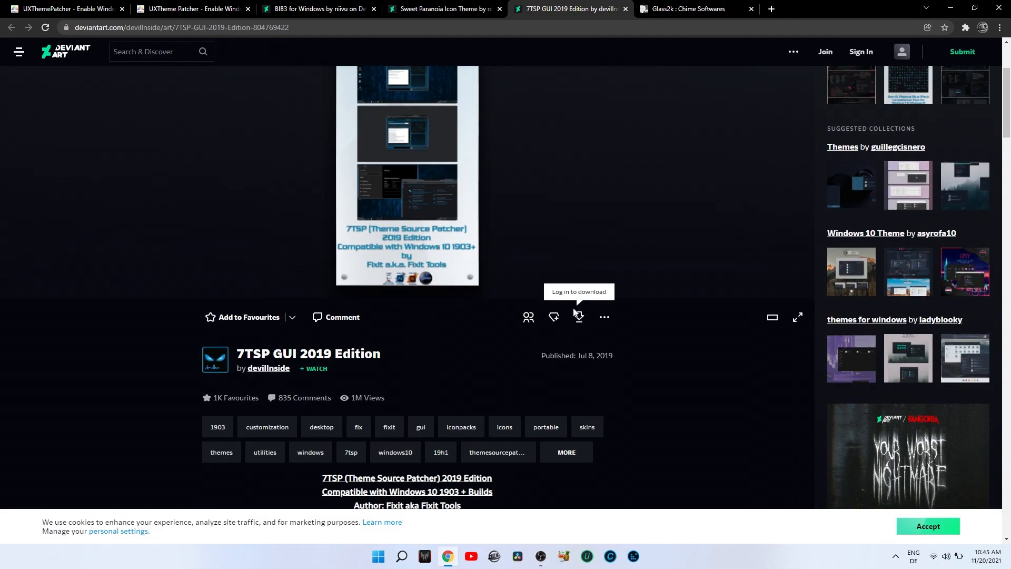
scroll(down, 3)
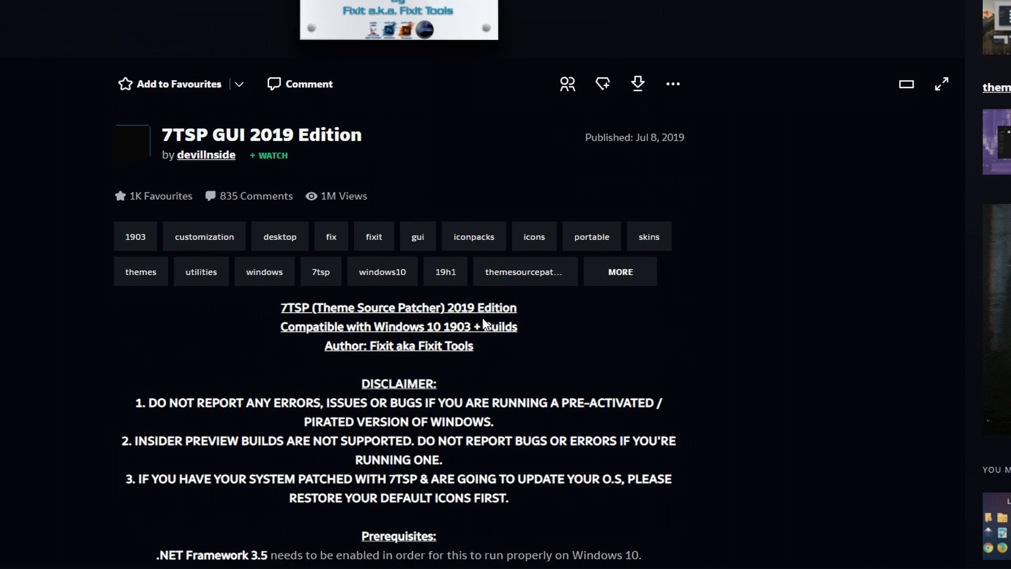
scroll(down, 3)
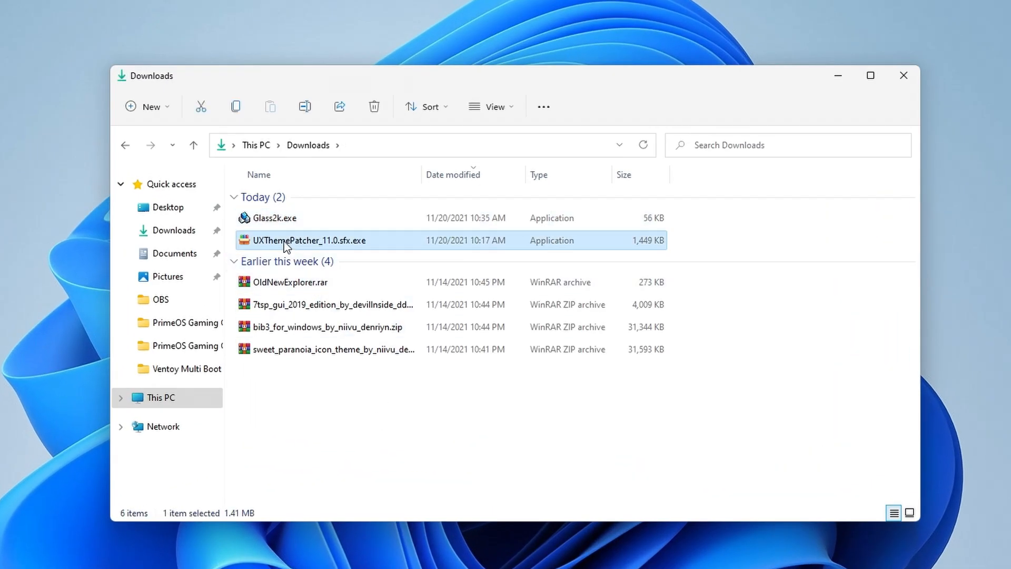
- Extract UXThemePatcher_11.0.sfx.exe with the site password and install UXThemePatcher 11.0
double_click(310, 240)
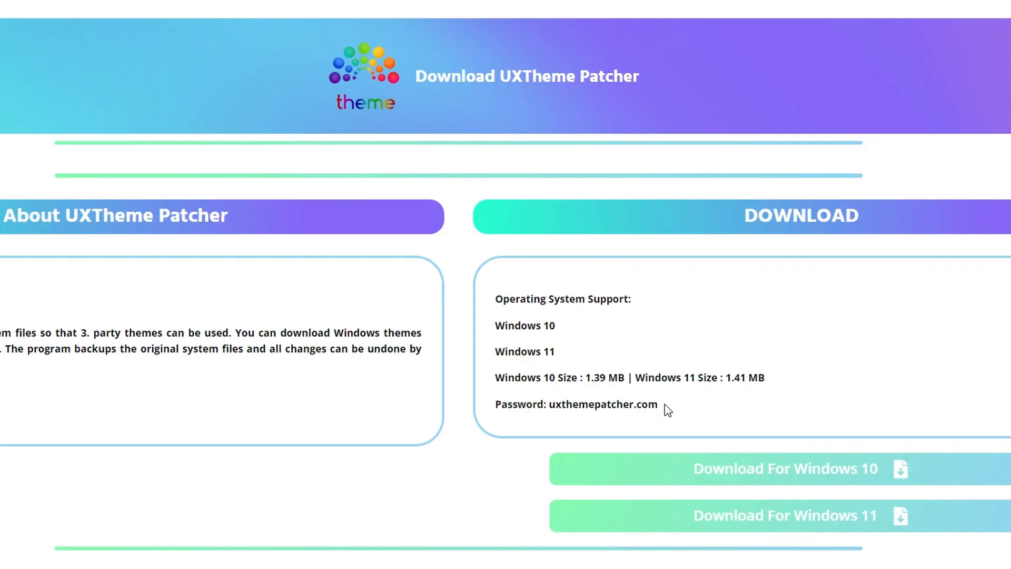
double_click(602, 404)
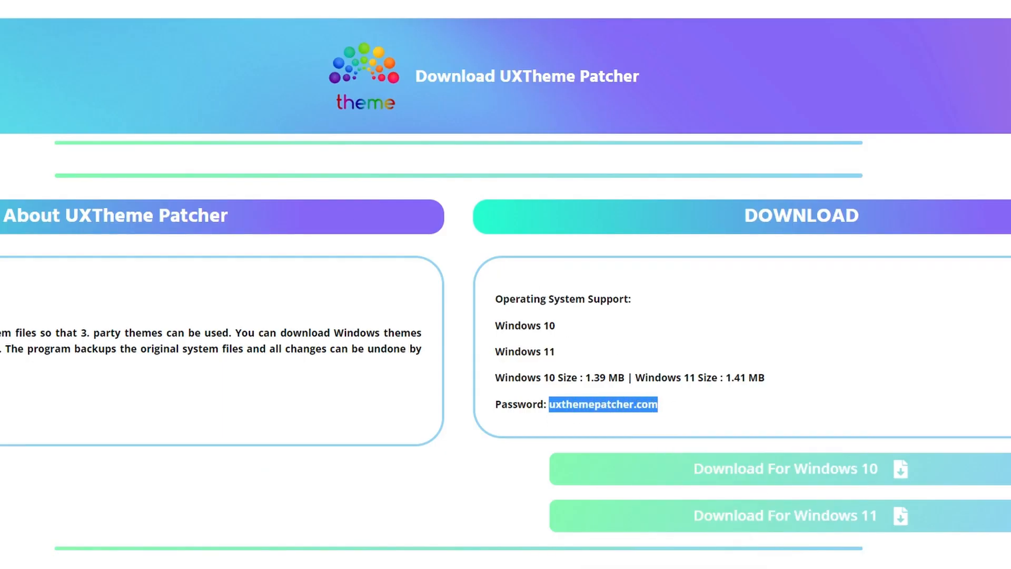
mouse_move(772, 332)
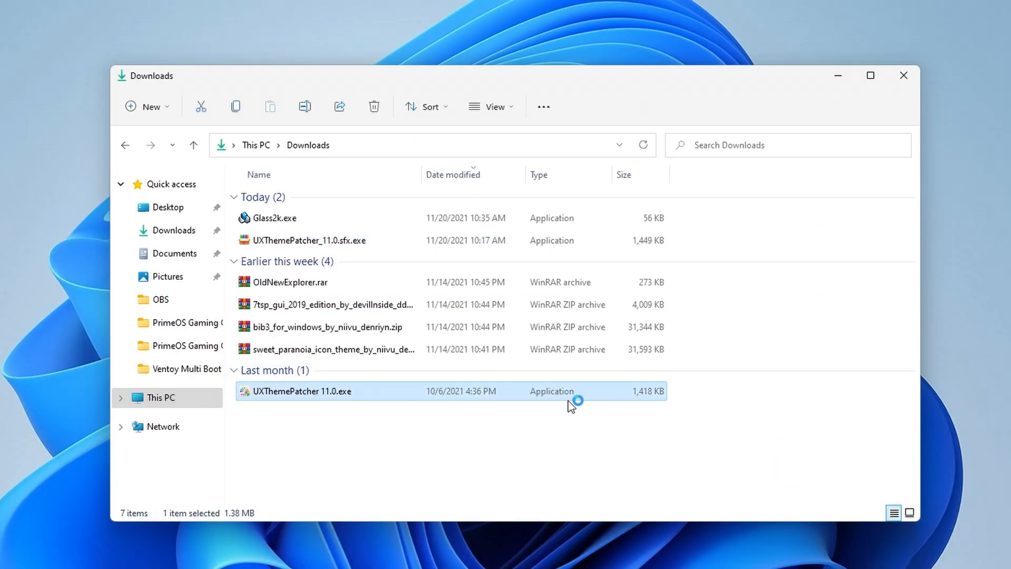
double_click(301, 391)
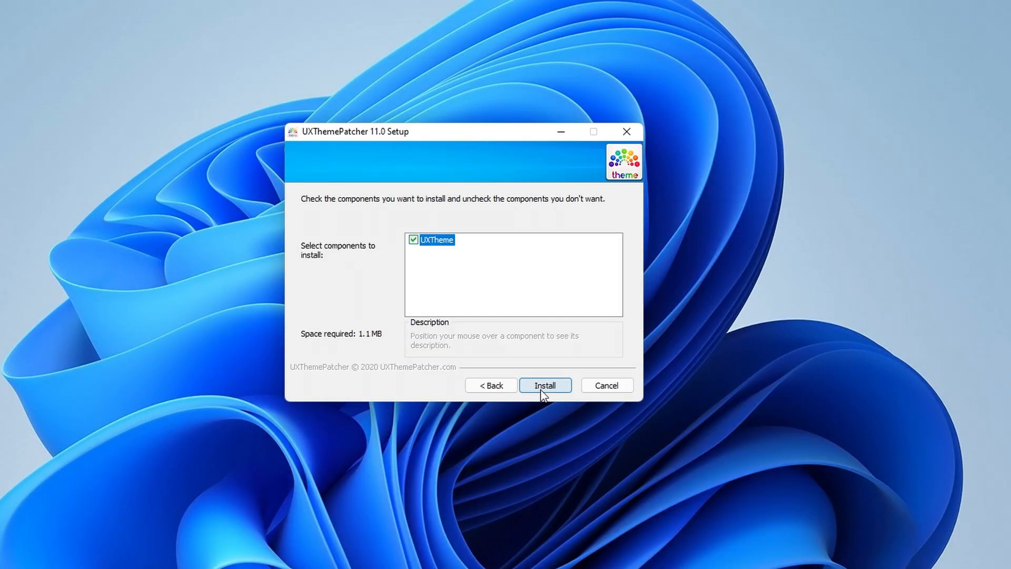
click(544, 385)
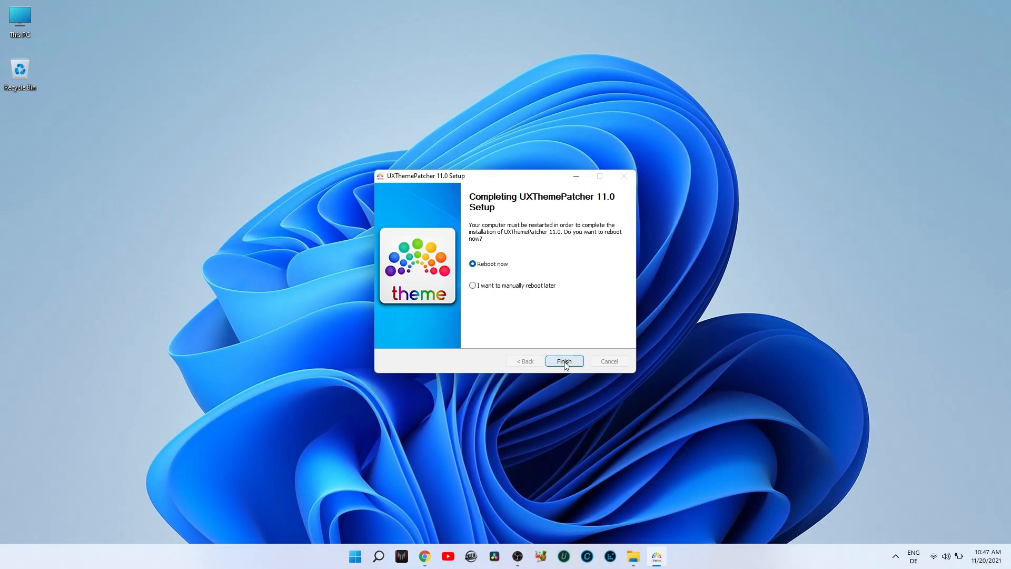
- Reboot to finish setup, then extract bib3_for_windows_by_niivu_denriyn.zip from Downloads to the desktop
click(563, 360)
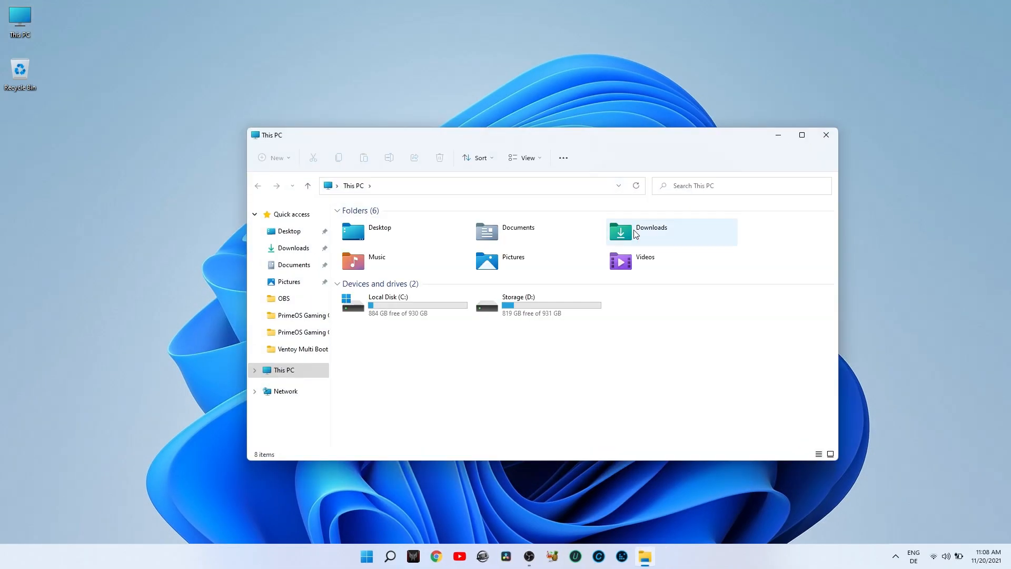
double_click(649, 227)
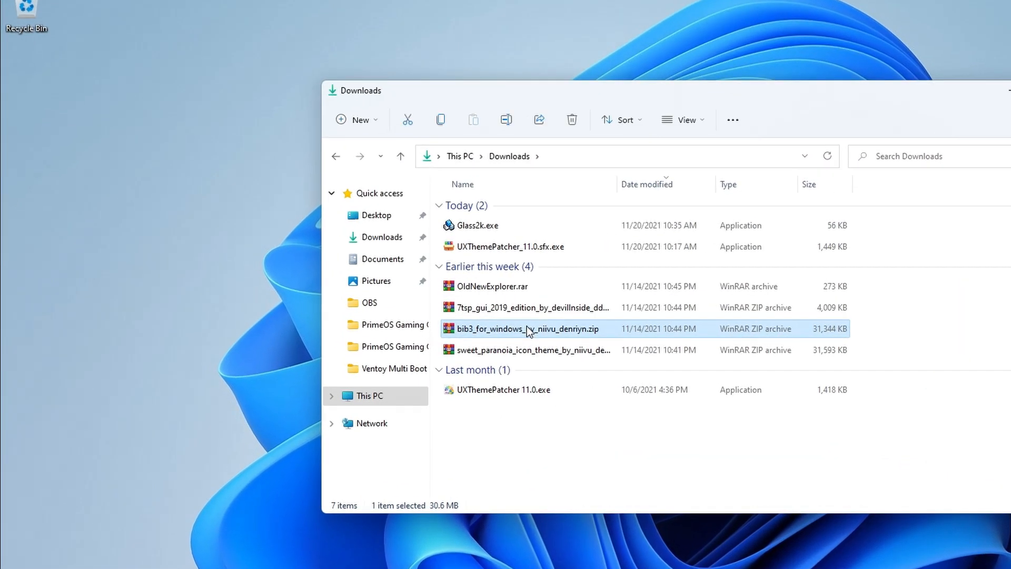
double_click(527, 328)
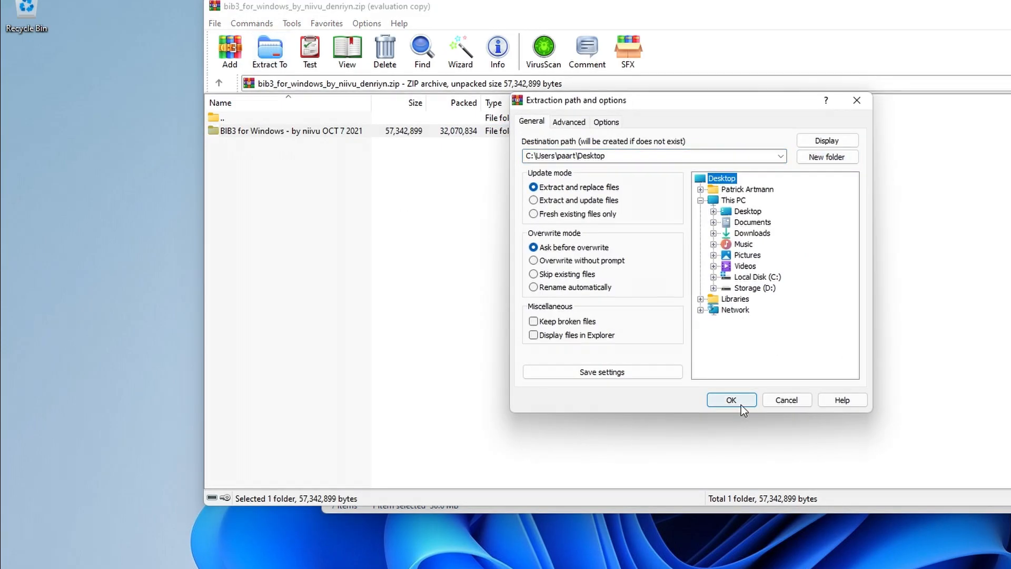
click(731, 400)
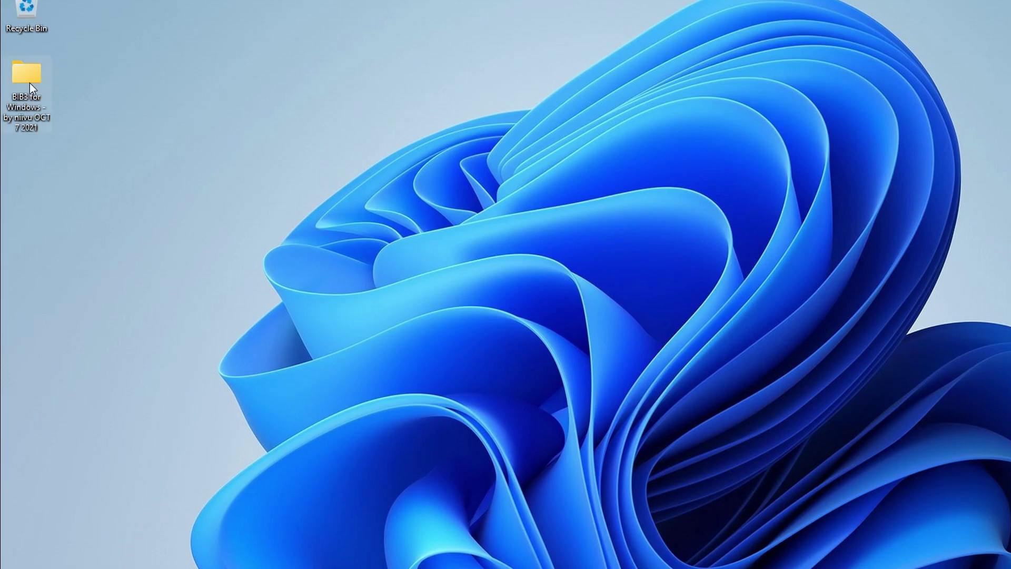
- Browse BIB3's Windows 10+11 Themes into Dark Mode only (less buggy) and bring up actions for BIB3DM LOVE.theme
double_click(25, 77)
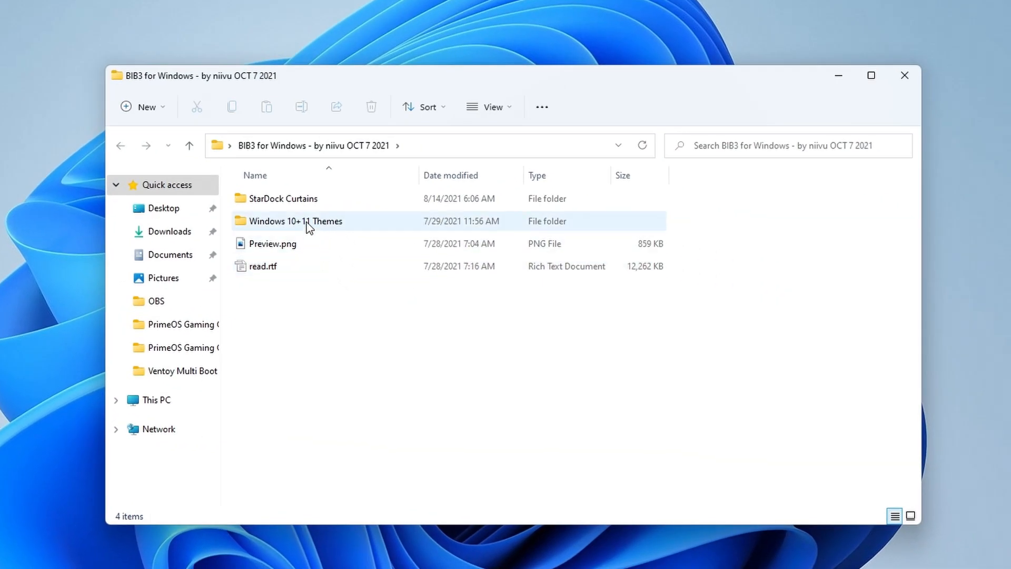
double_click(296, 220)
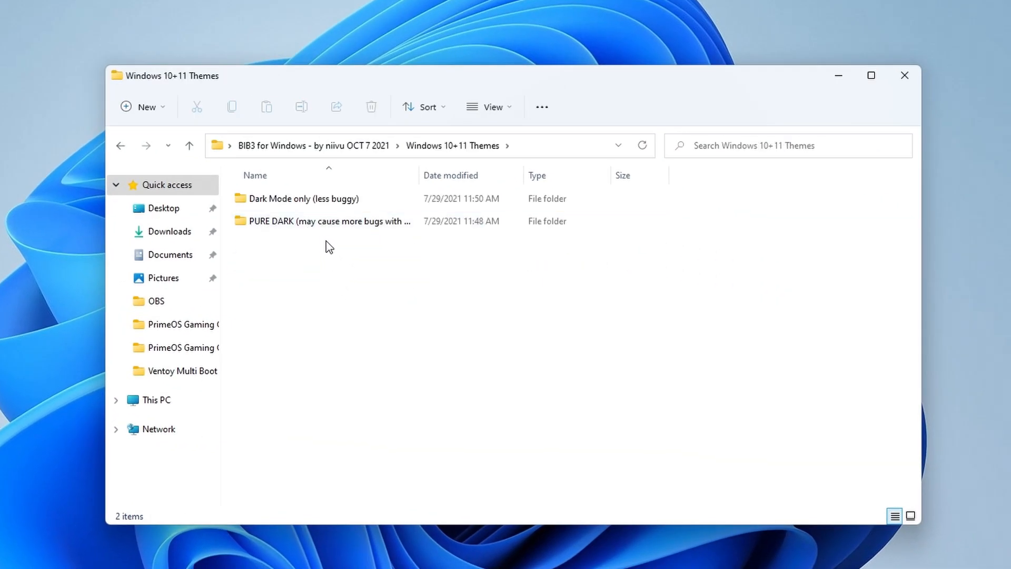
mouse_move(316, 221)
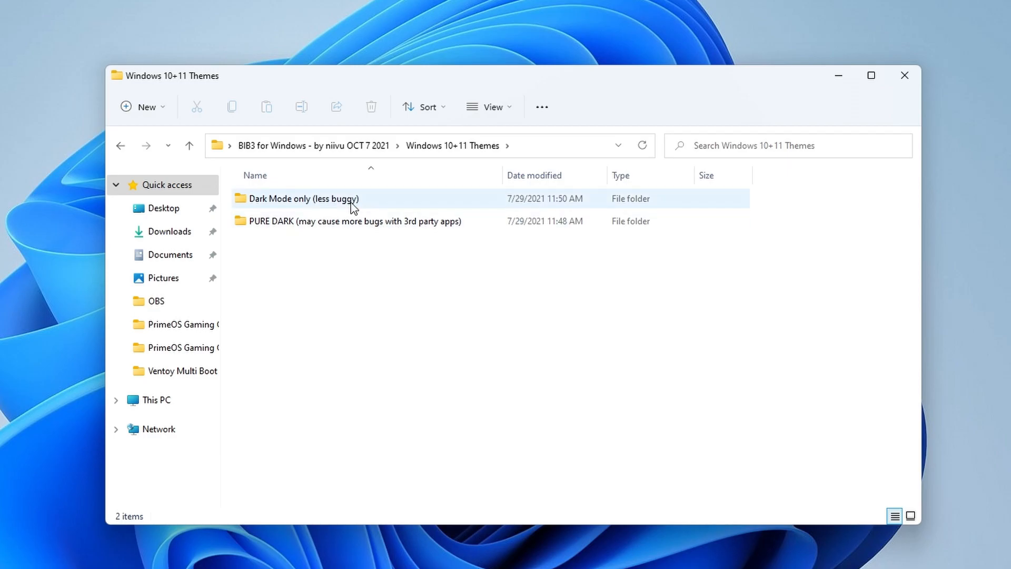
click(302, 198)
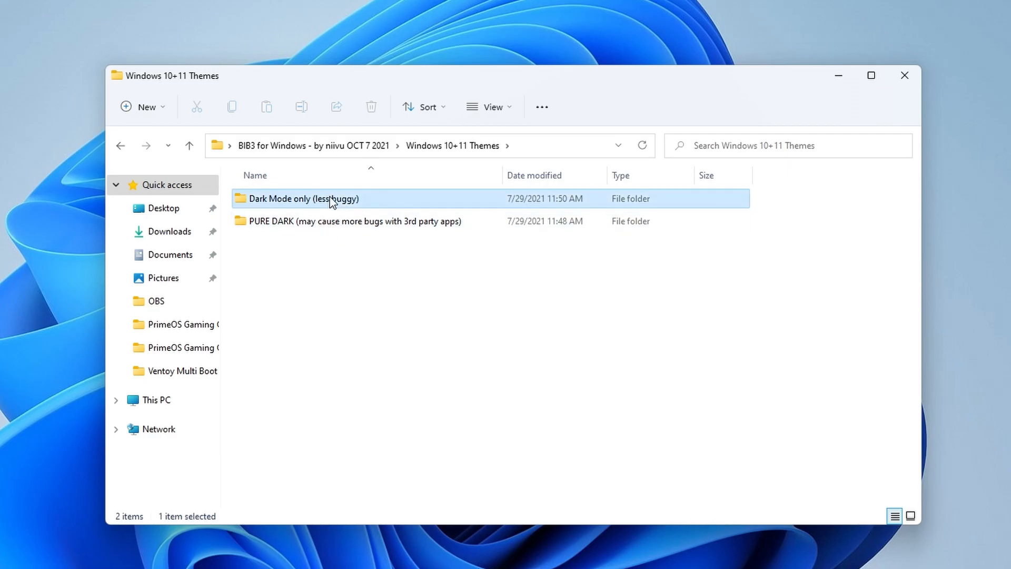
double_click(303, 198)
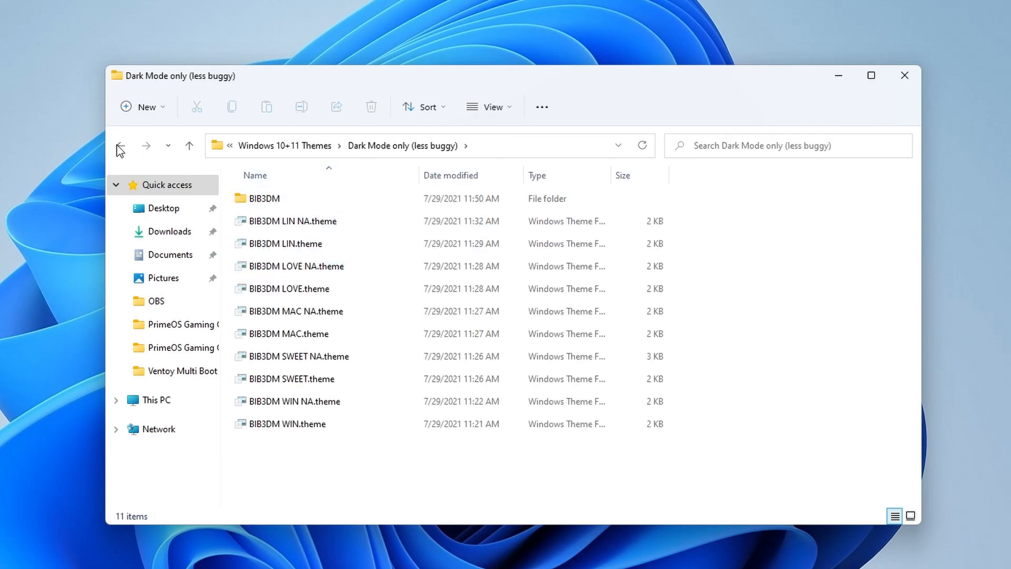
click(119, 145)
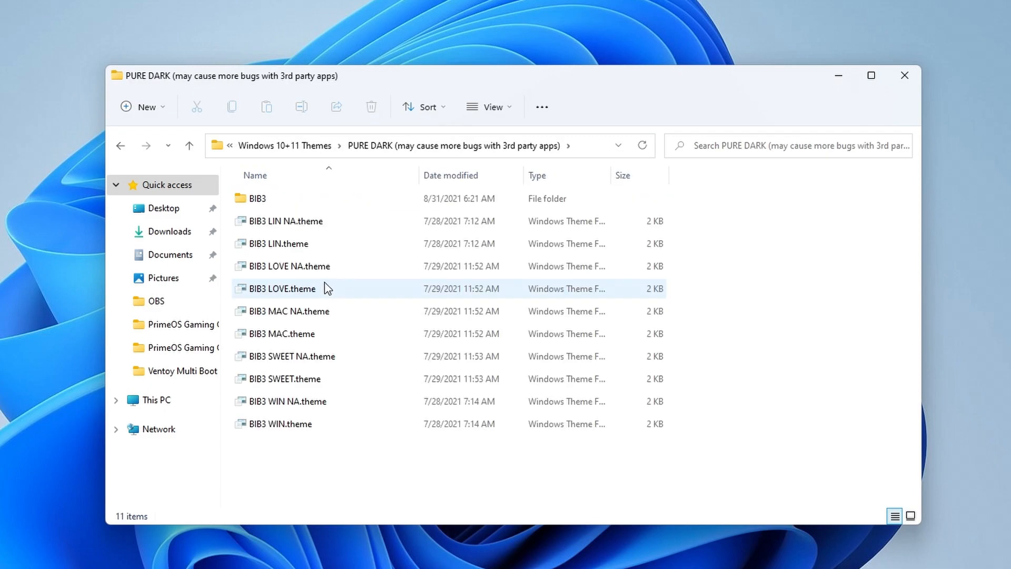
mouse_move(258, 243)
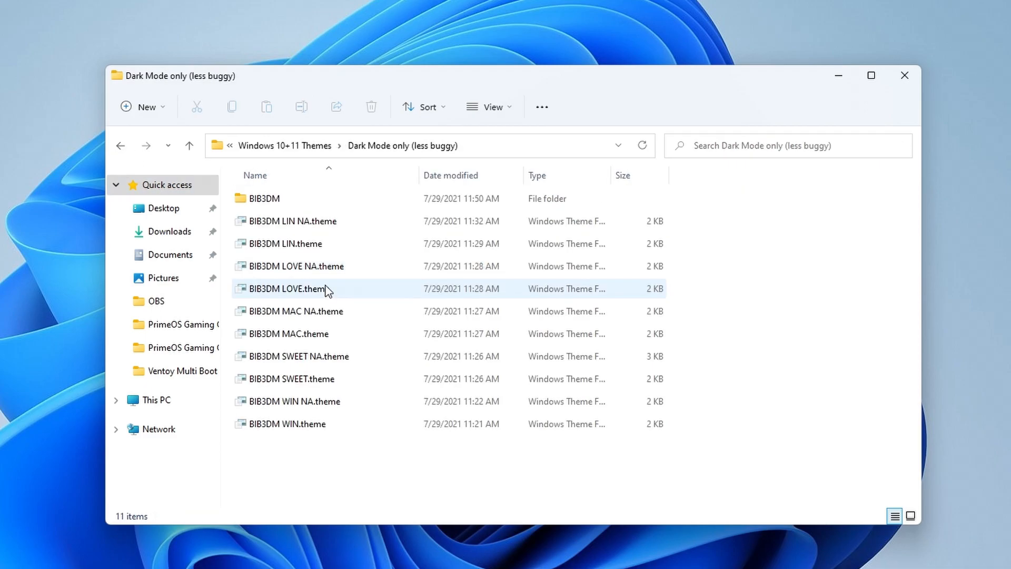
right_click(325, 288)
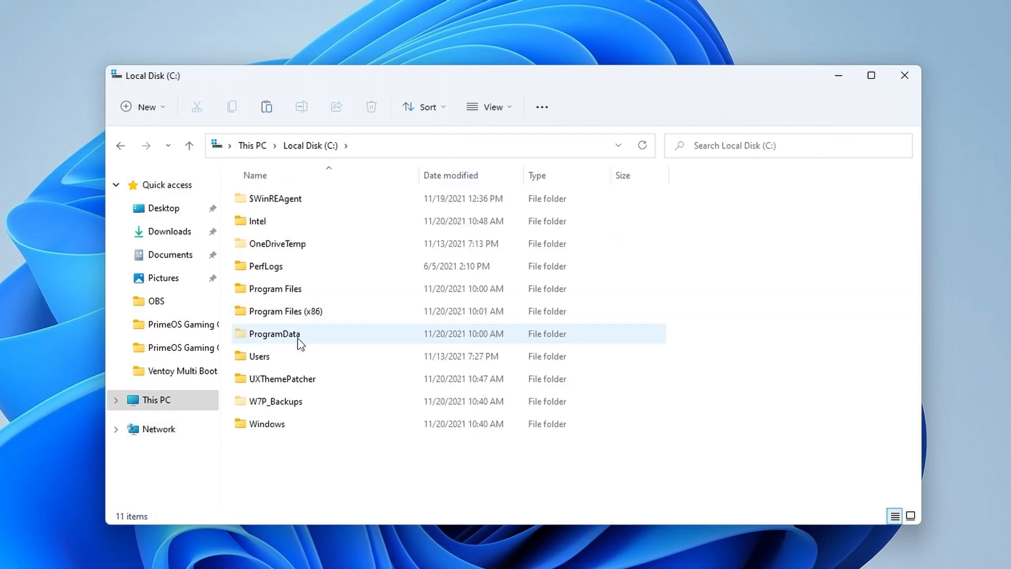
- Copy the BIB3 Dark Mode only theme files and BIB3DM folder into C:\Windows\Resources\Themes
double_click(266, 423)
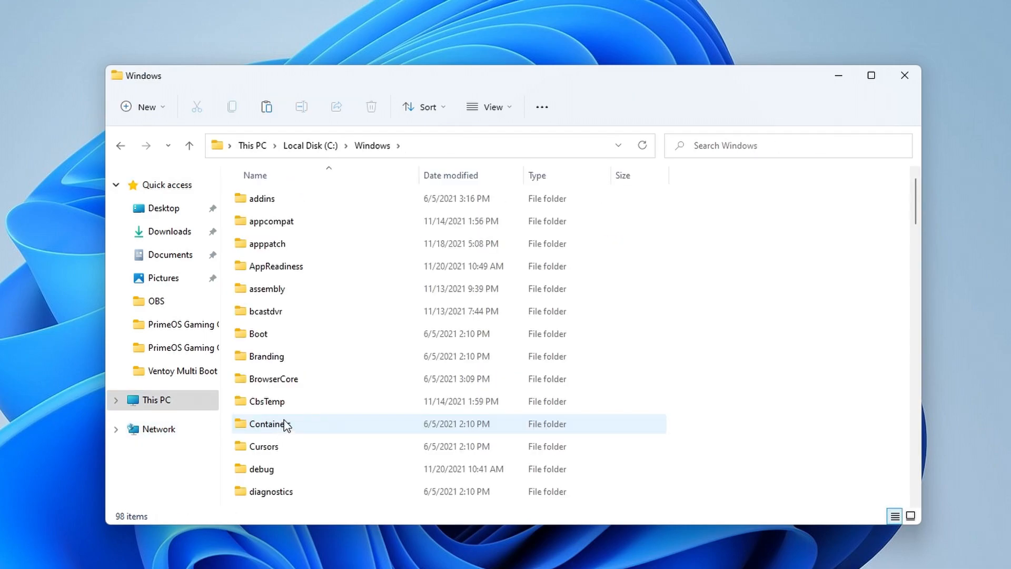
scroll(down, 3)
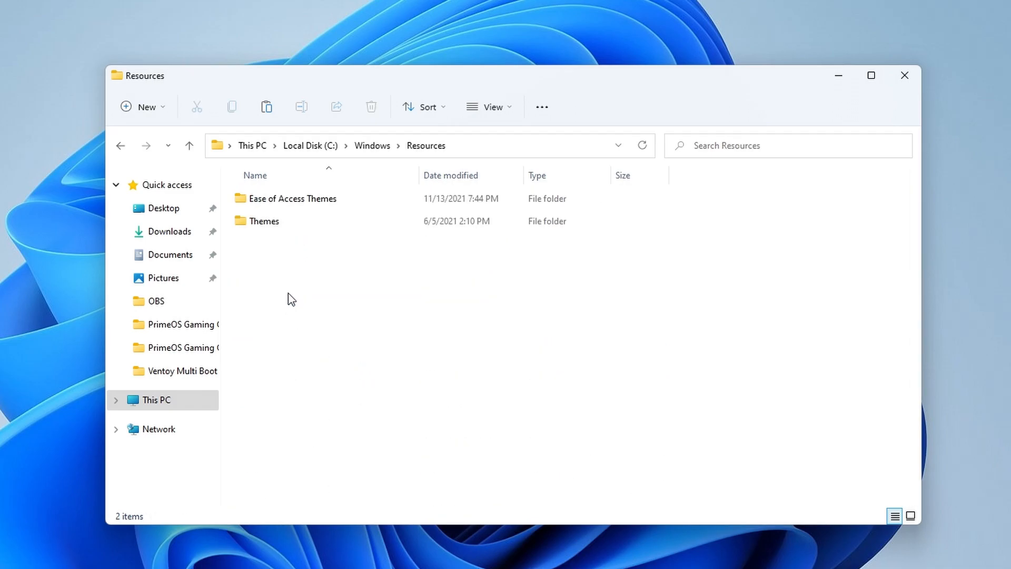
double_click(264, 220)
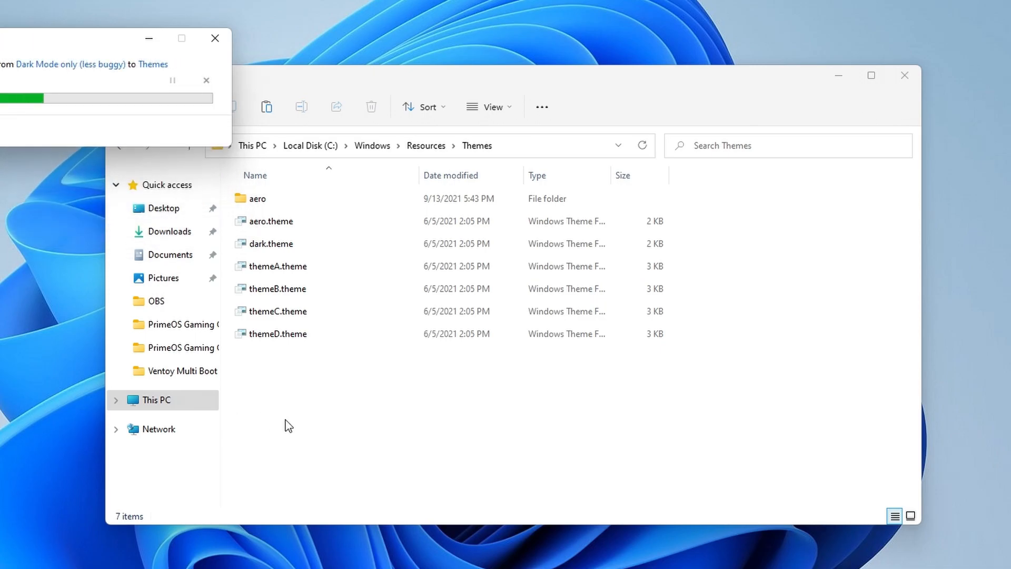
right_click(287, 424)
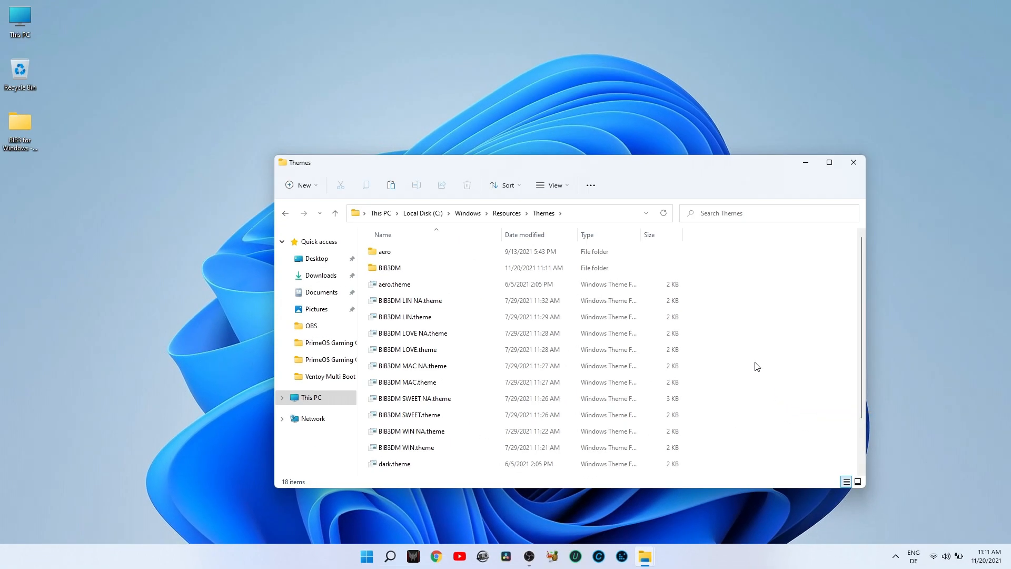
click(851, 162)
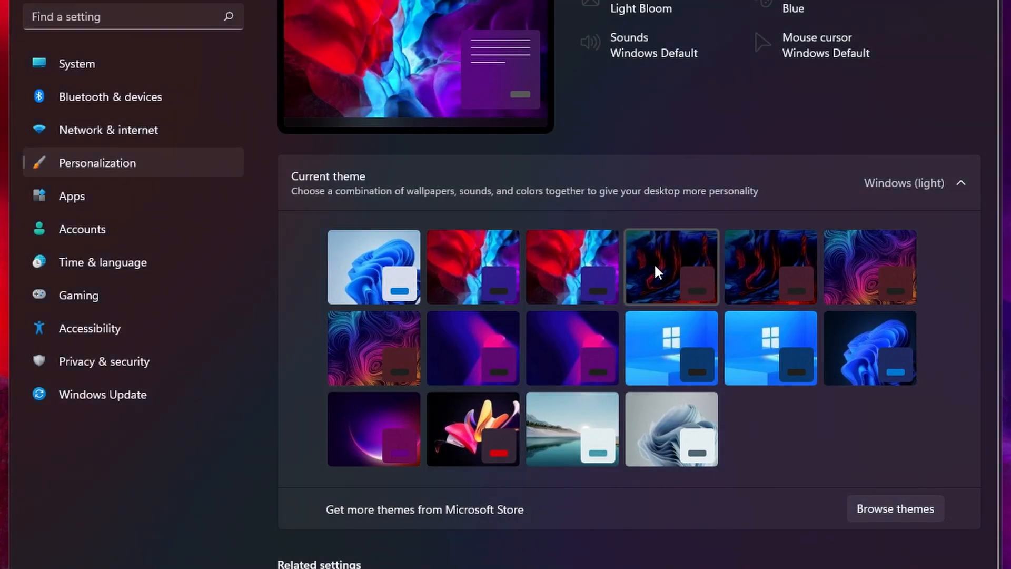
mouse_move(472, 347)
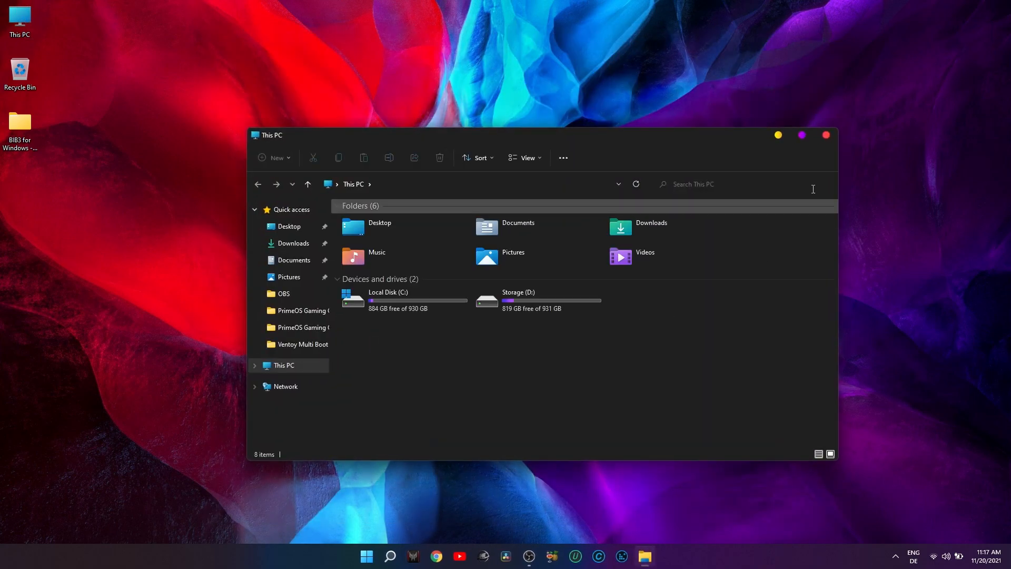
mouse_move(784, 147)
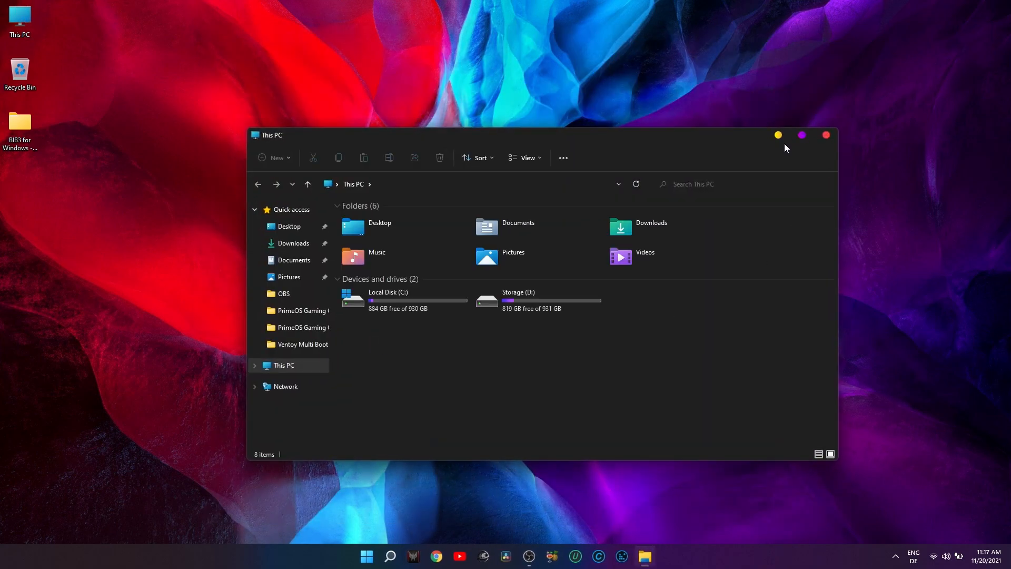
mouse_move(825, 150)
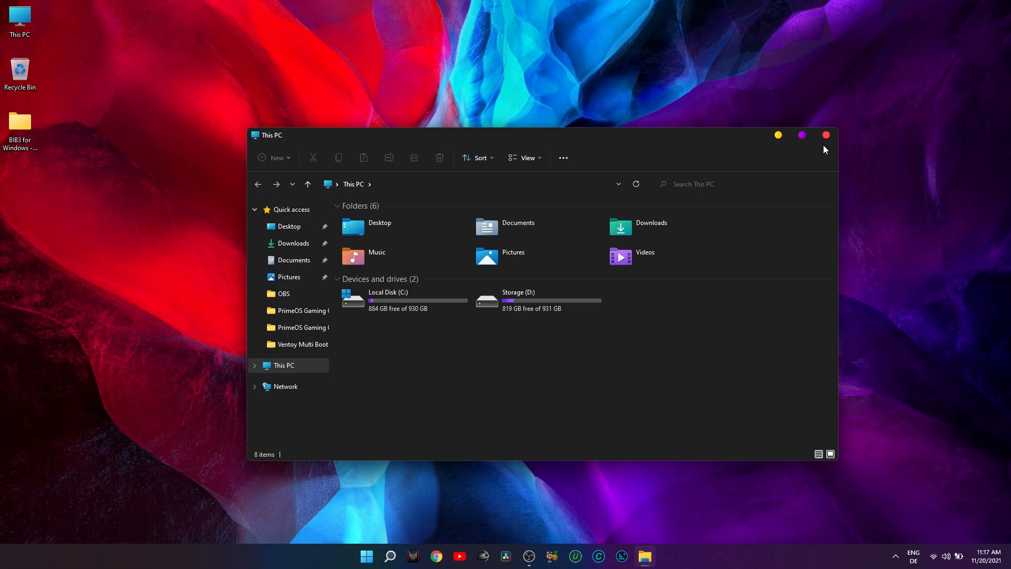
- Close the This PC window now styled by the applied BIB3 dark theme
click(290, 243)
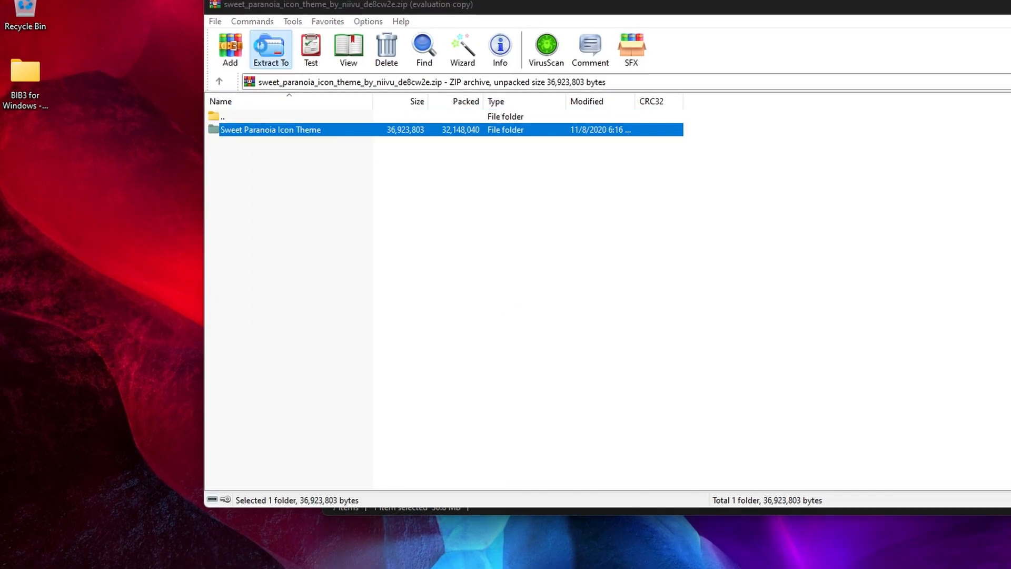
- Unpack the 7tsp GUI archive from Downloads and view its extracted folder on the desktop
click(219, 81)
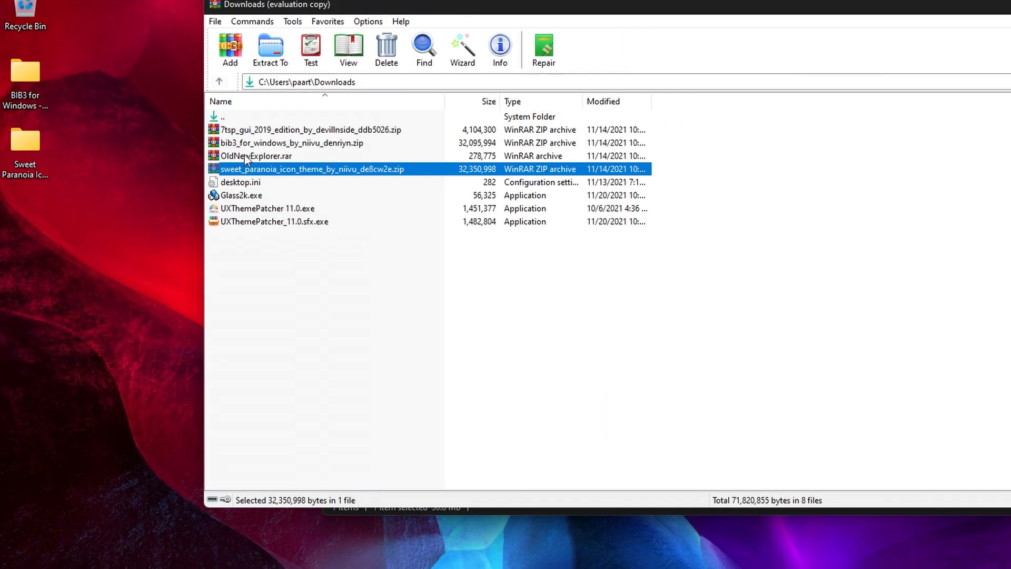
double_click(310, 129)
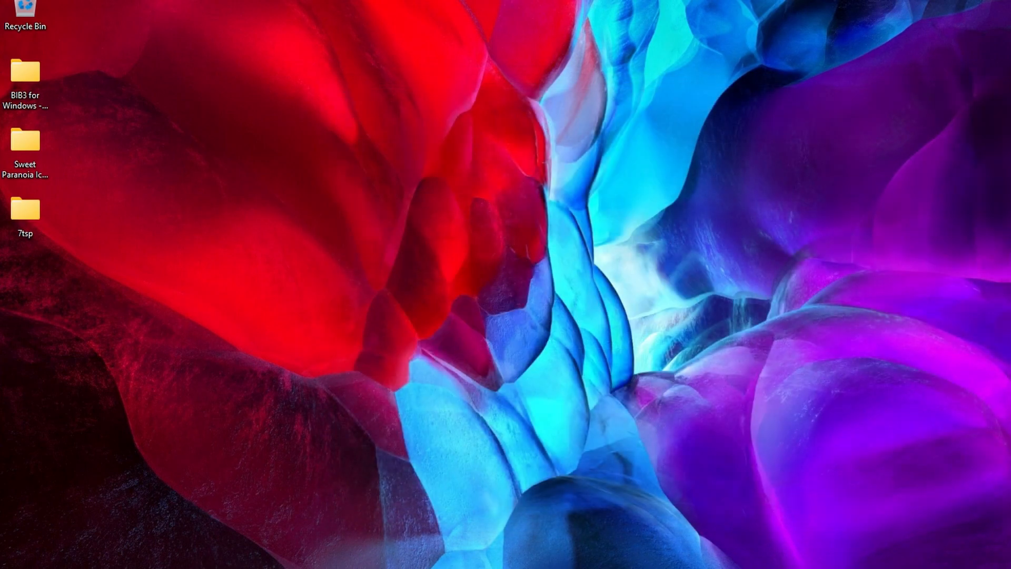
double_click(24, 208)
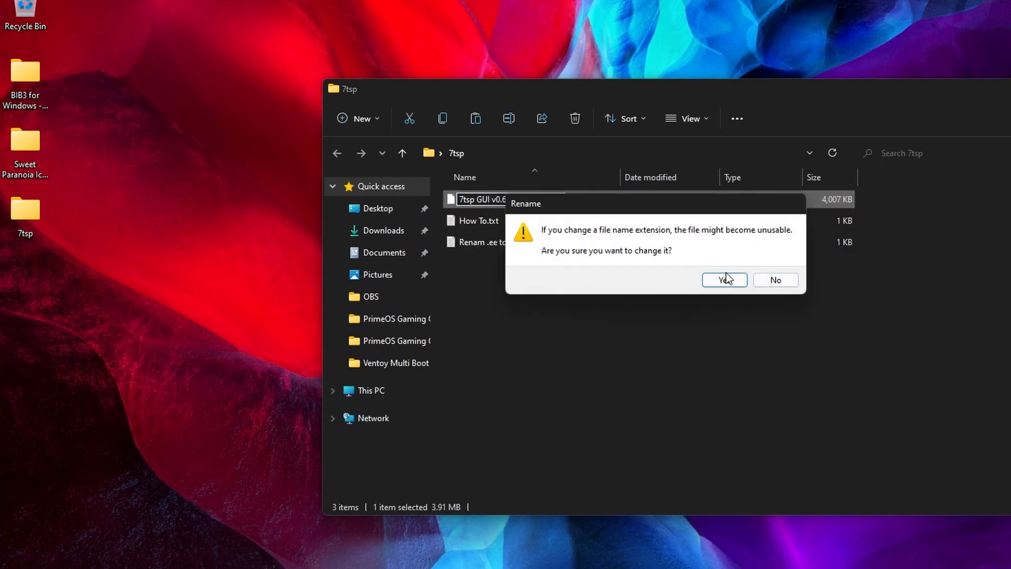
- Confirm the .exe rename, strip .remove from 7TSP candy.7z, confirming the extension warning
click(724, 280)
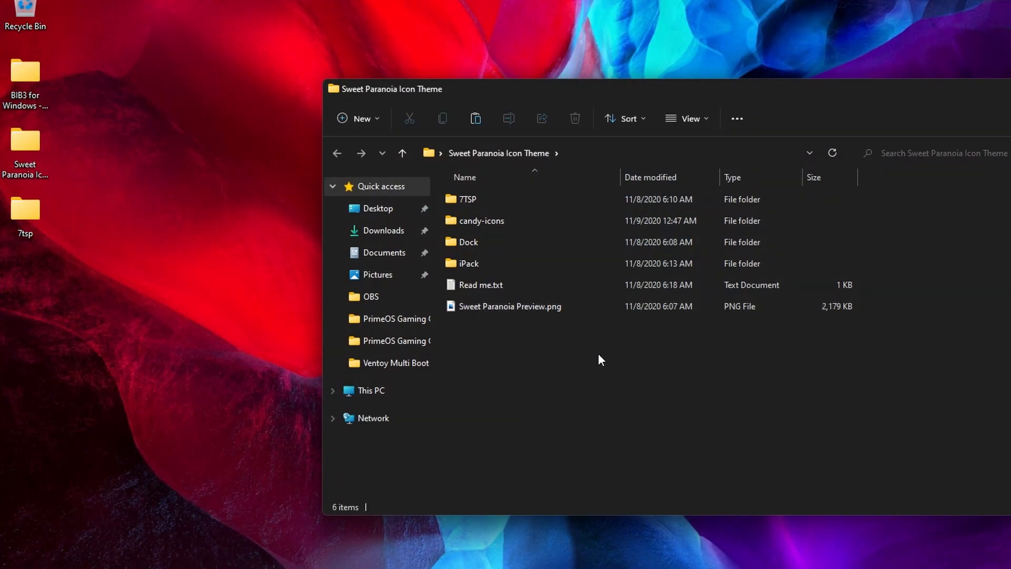
double_click(466, 199)
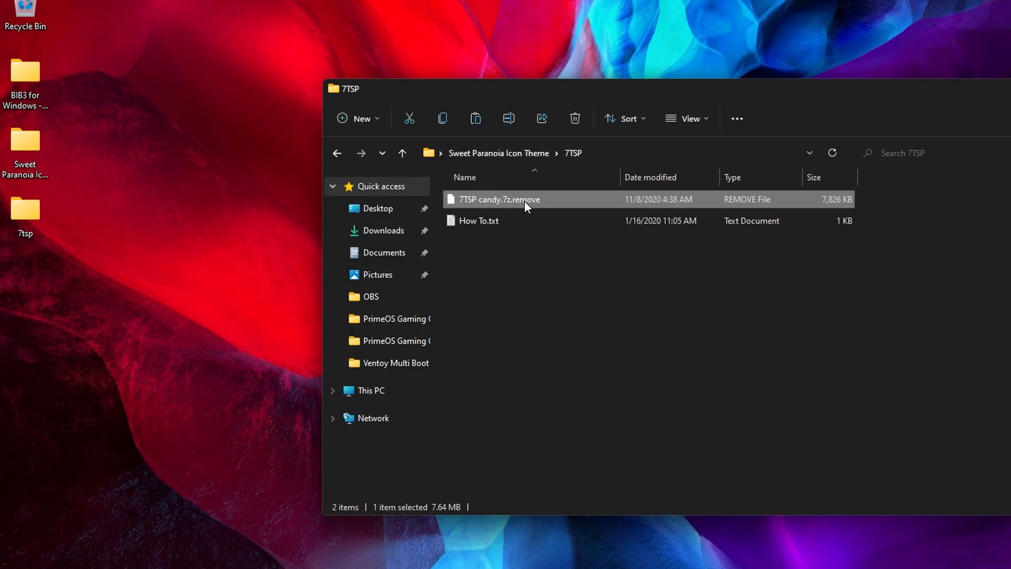
click(499, 199)
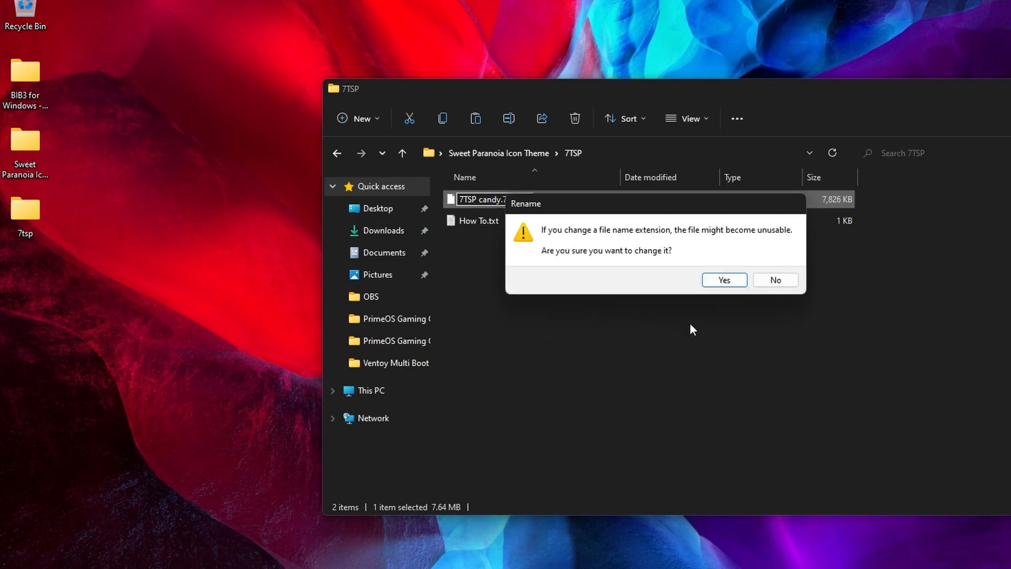
click(723, 280)
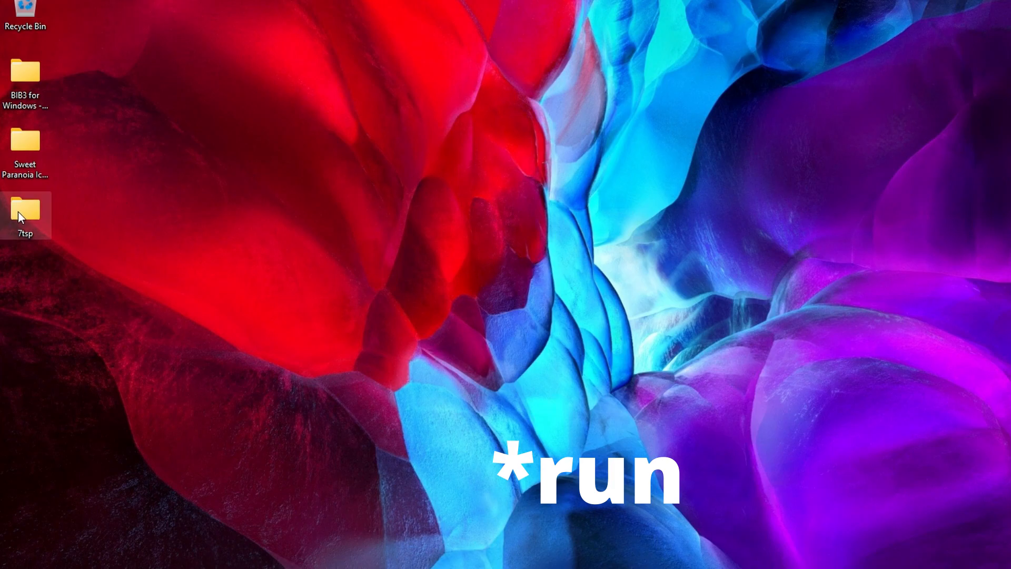
double_click(25, 210)
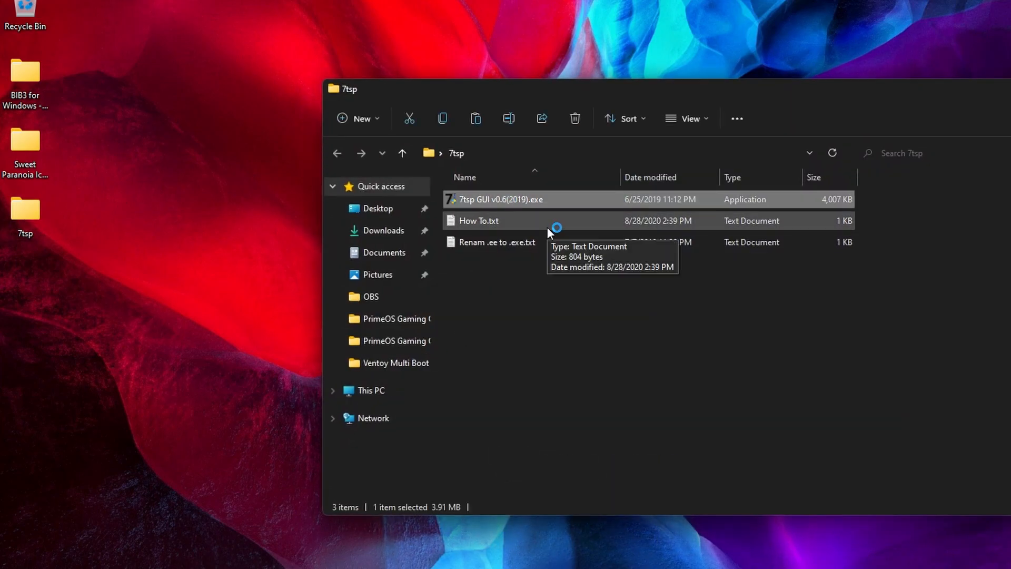
- Launch 7tsp GUI, add the 7TSP candy.7z custom pack from Sweet Paranoia, patch and accept the reboot
double_click(501, 199)
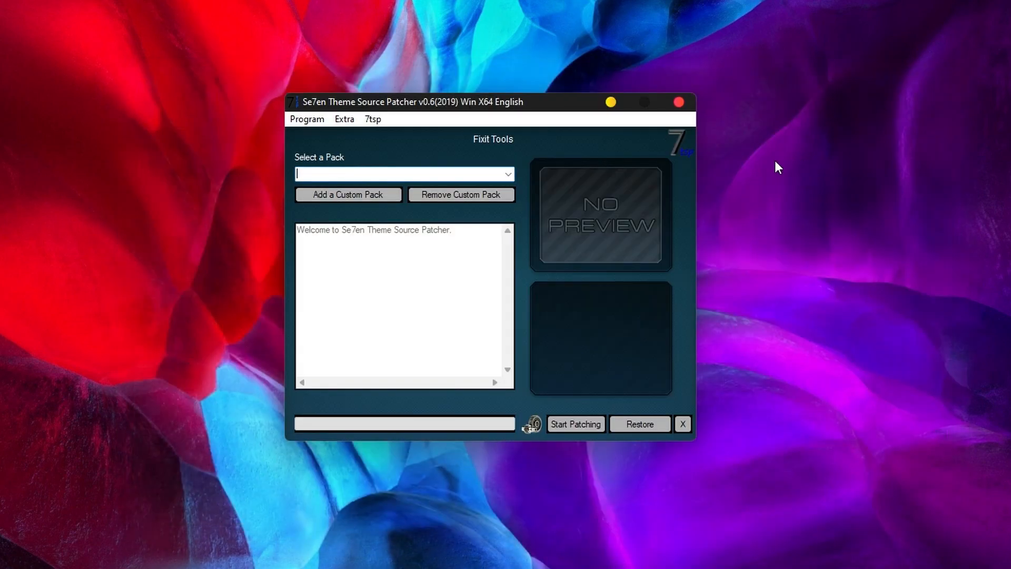
click(347, 194)
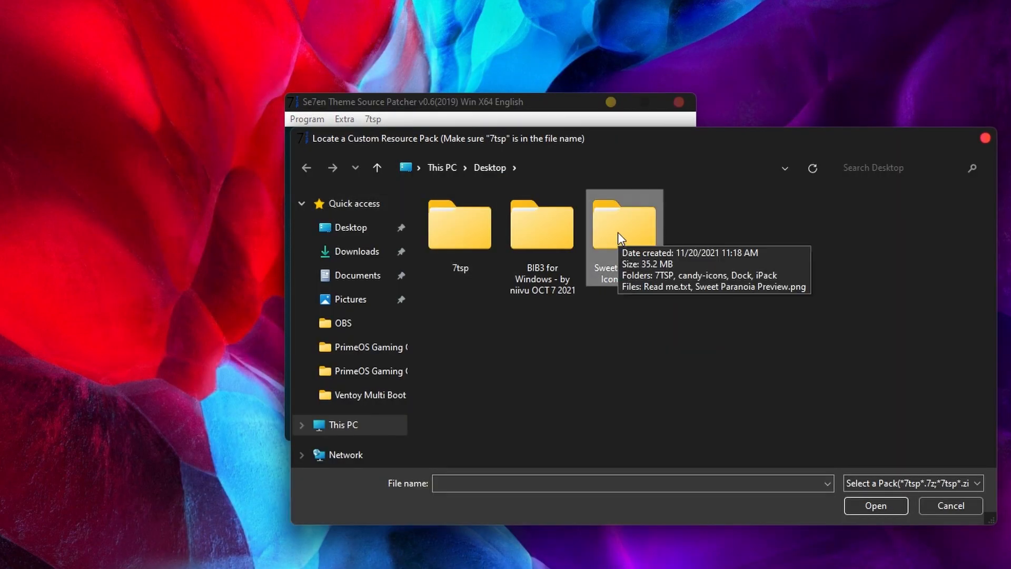
mouse_move(621, 237)
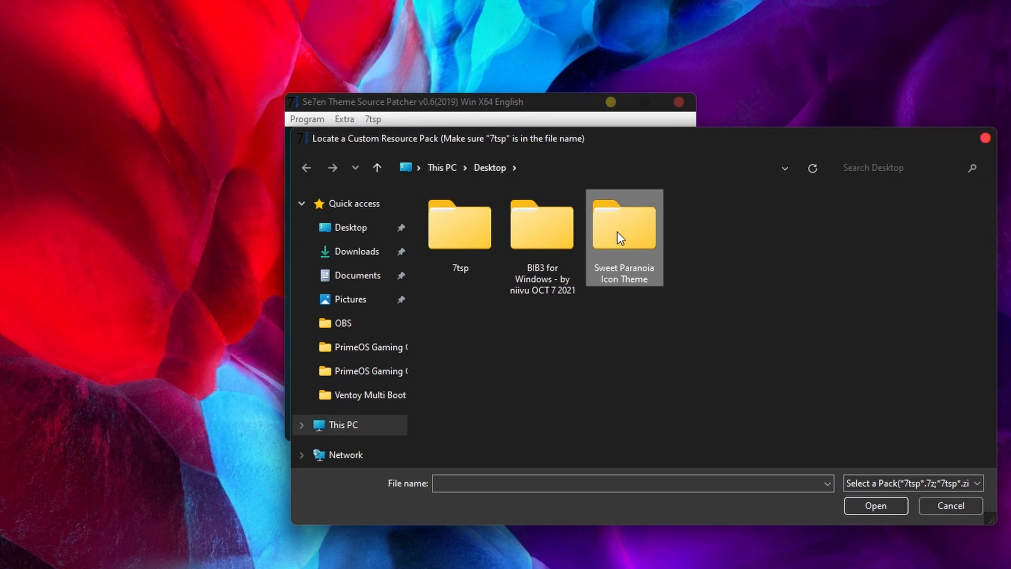
click(875, 504)
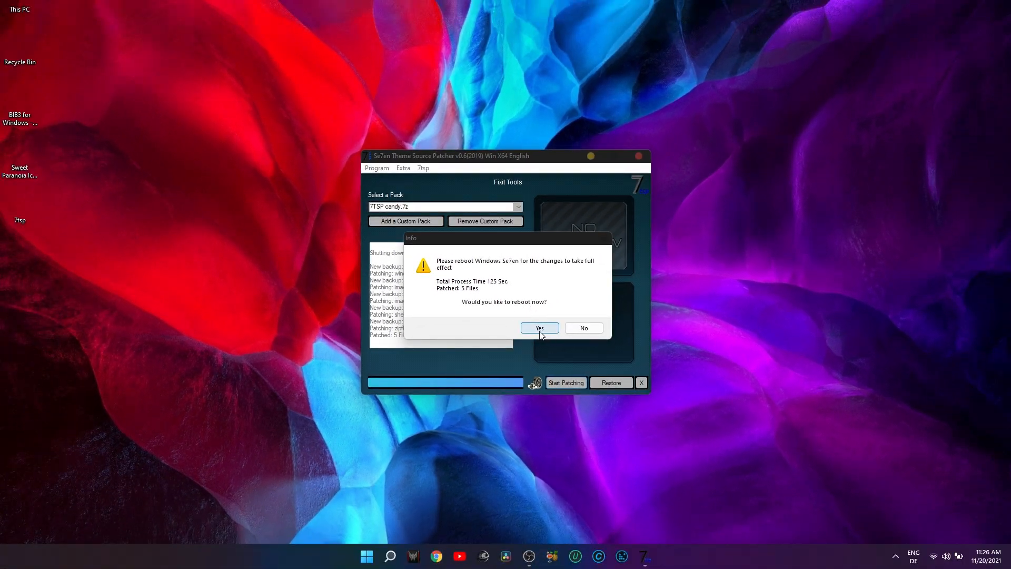
click(538, 328)
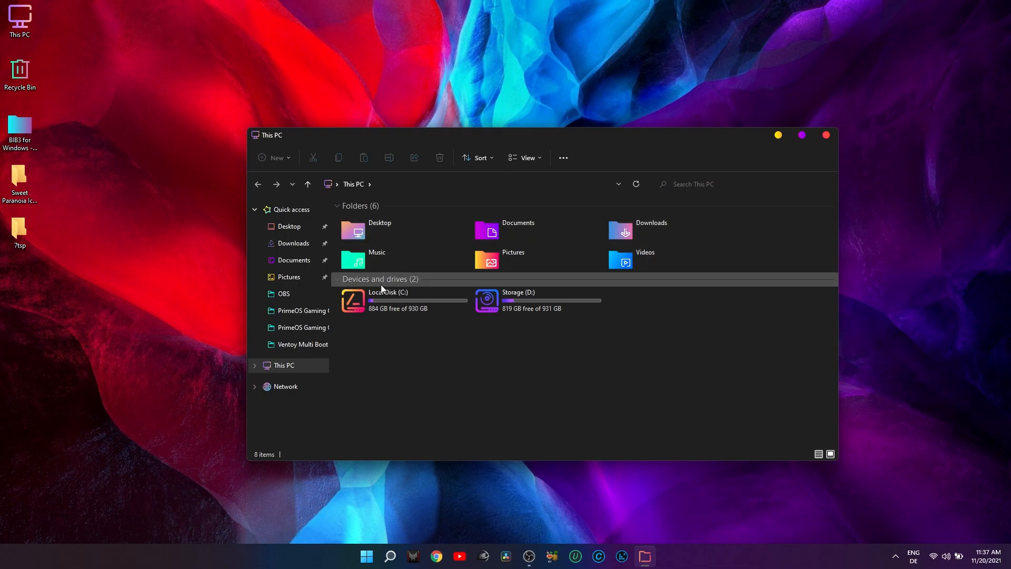
- Give the Sweet Paranoia desktop folder the standard themed folder icon via Properties > Customize
click(390, 556)
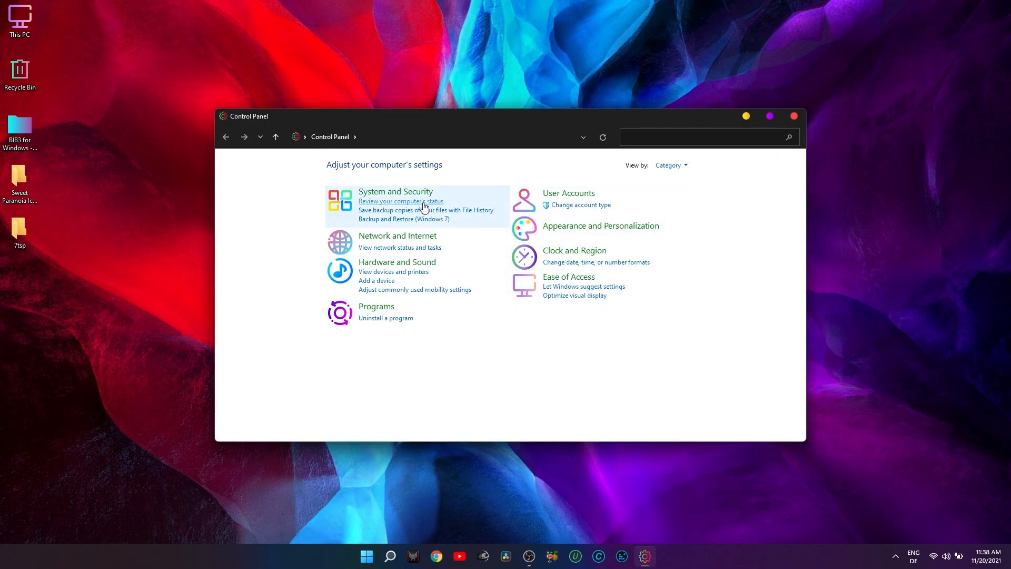
click(793, 115)
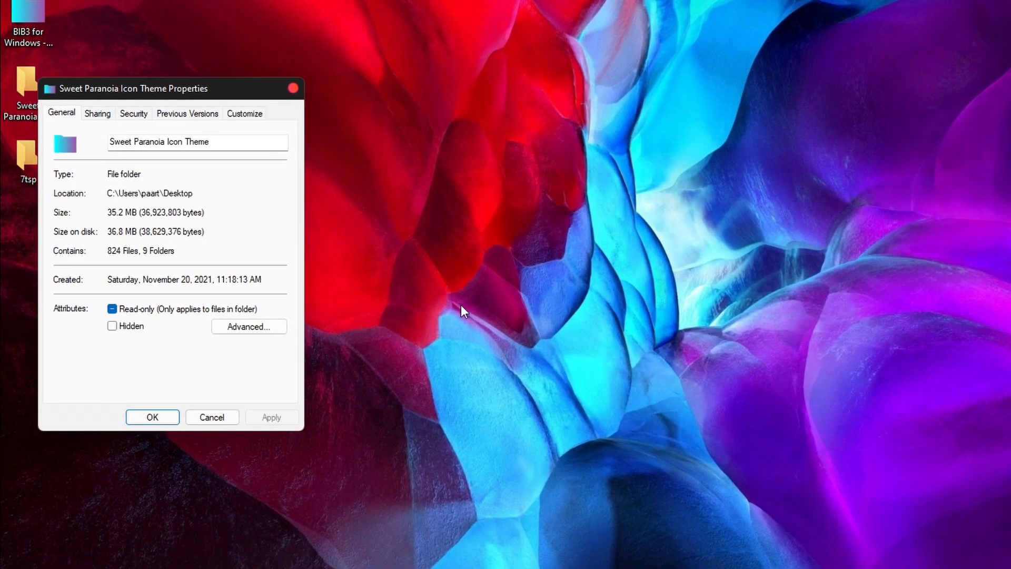
click(244, 113)
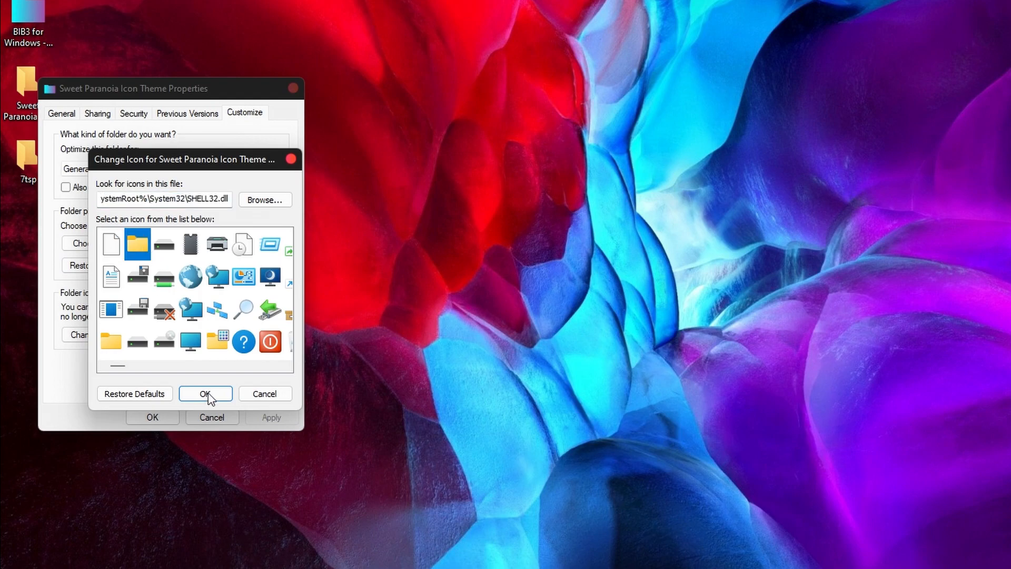
click(206, 393)
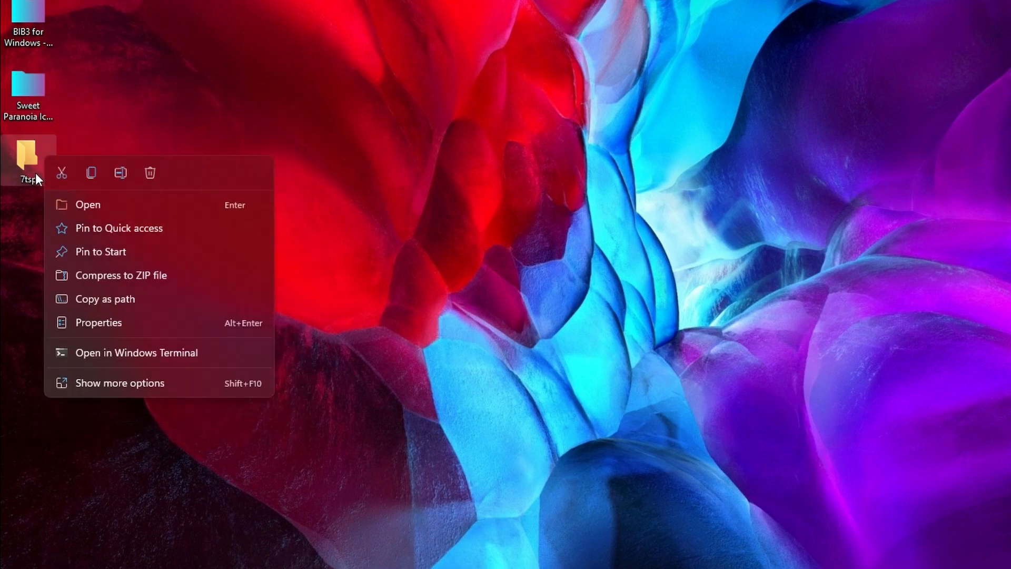
- Give the 7tsp desktop folder the standard themed folder icon the same way
click(98, 322)
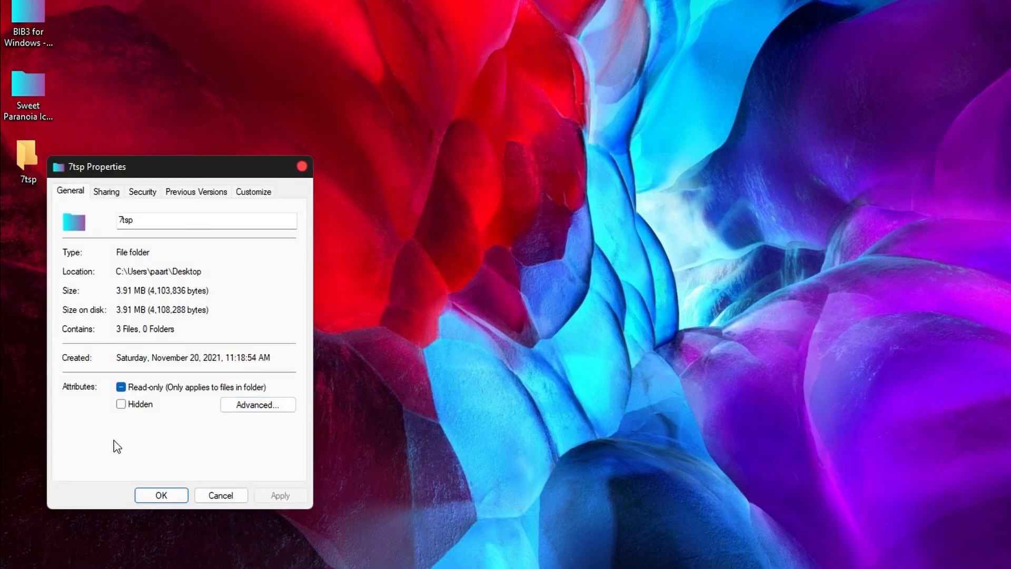
click(252, 191)
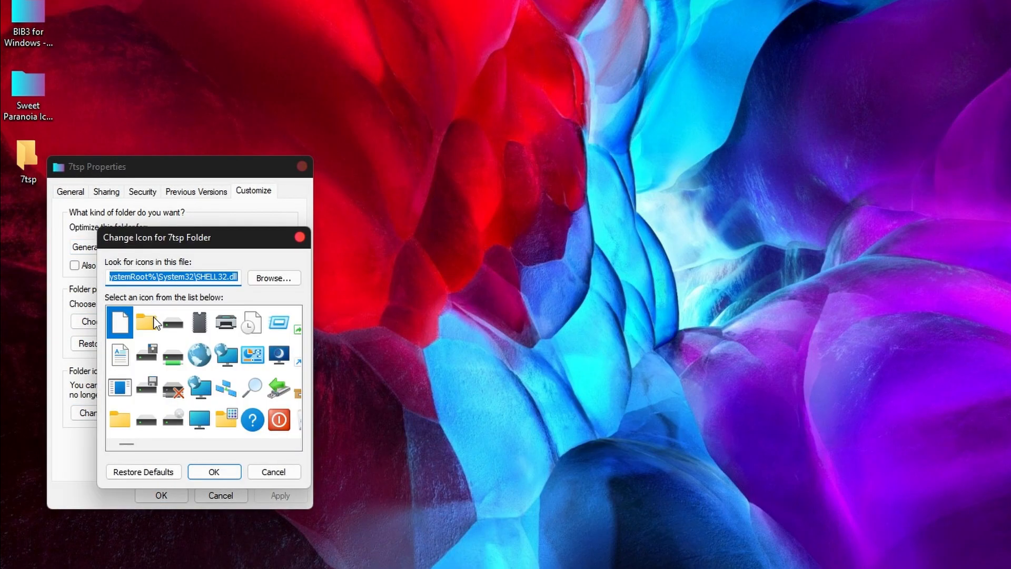
click(274, 472)
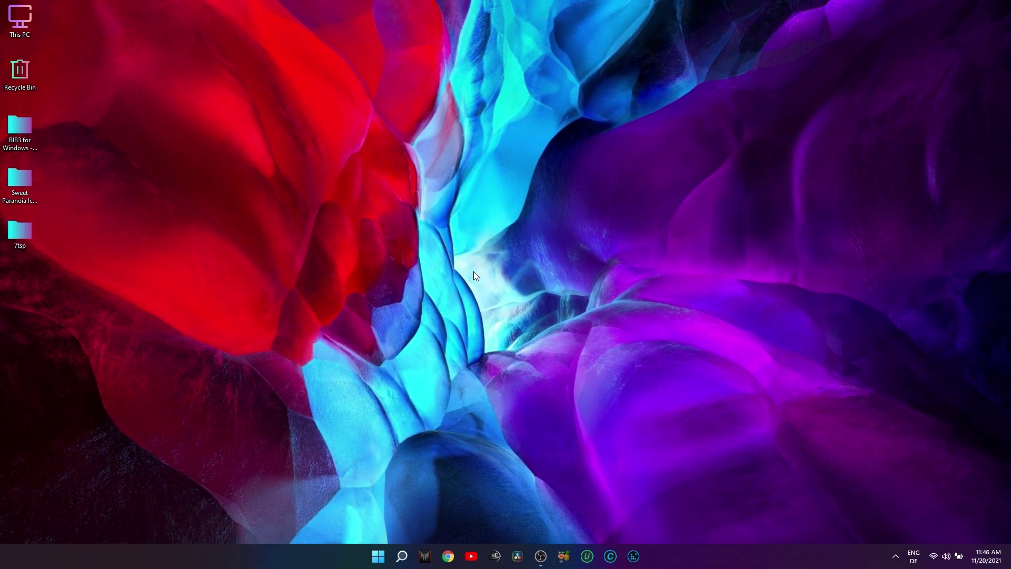
- Install Lively Wallpaper and proceed through its setup wizard
click(644, 556)
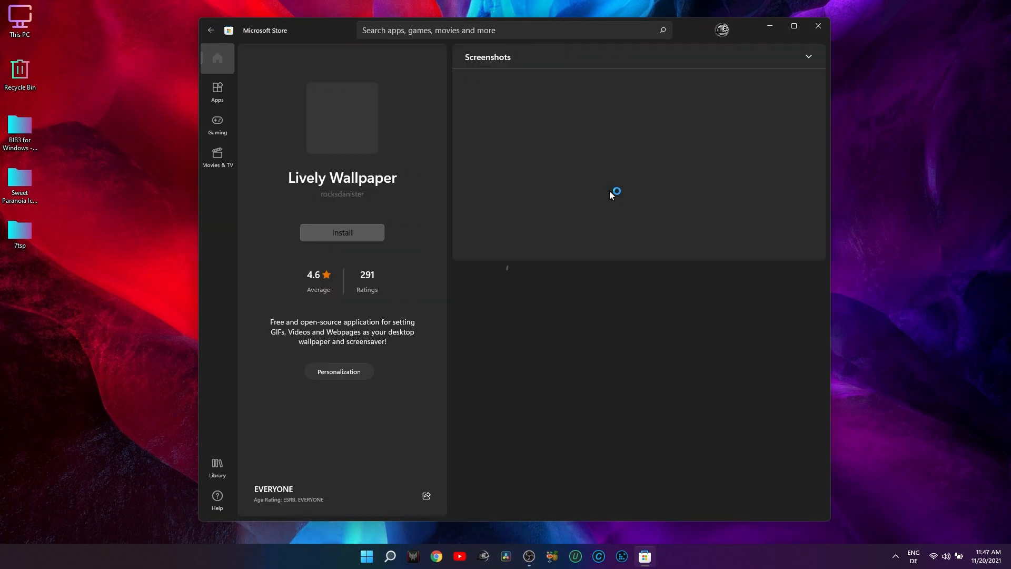
click(341, 231)
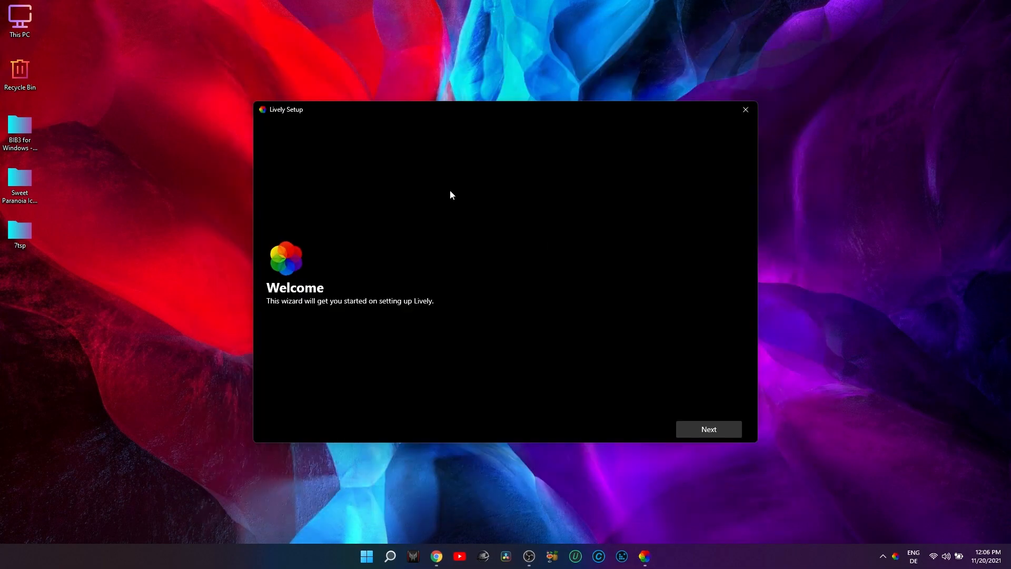
click(708, 429)
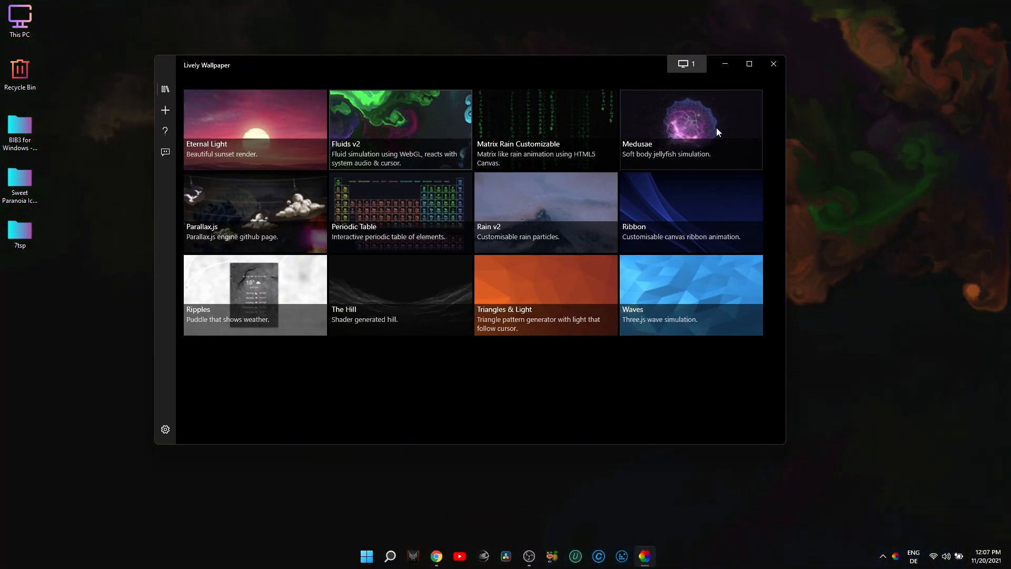
- Set Background Fire The Artmann as the live wallpaper and close the This PC window
click(165, 110)
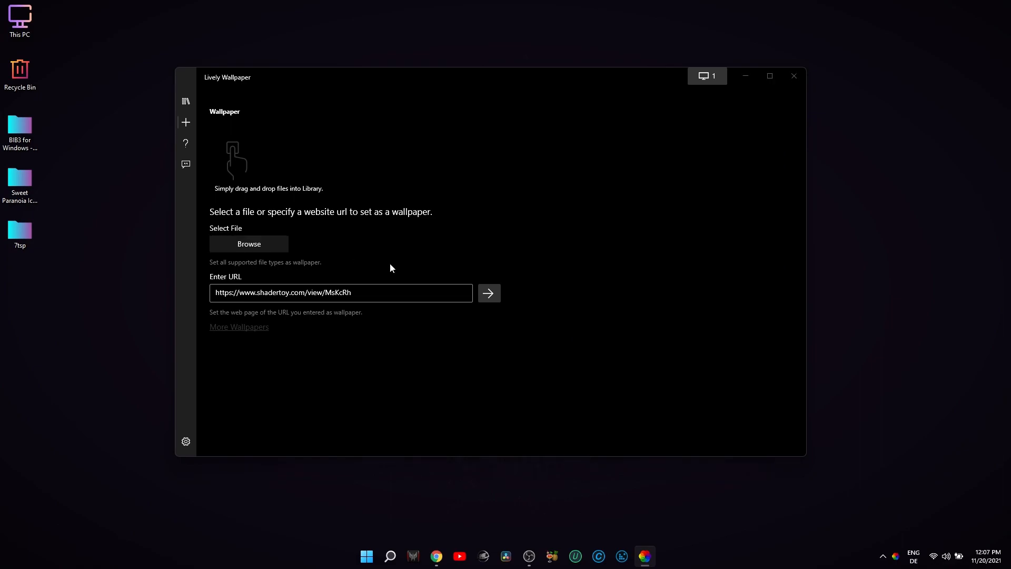
click(185, 101)
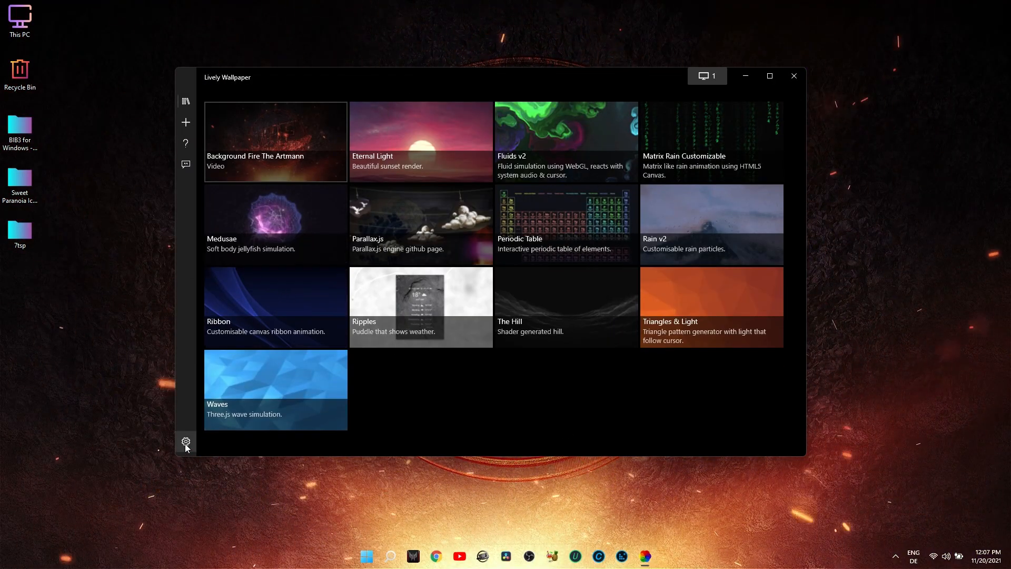
click(794, 75)
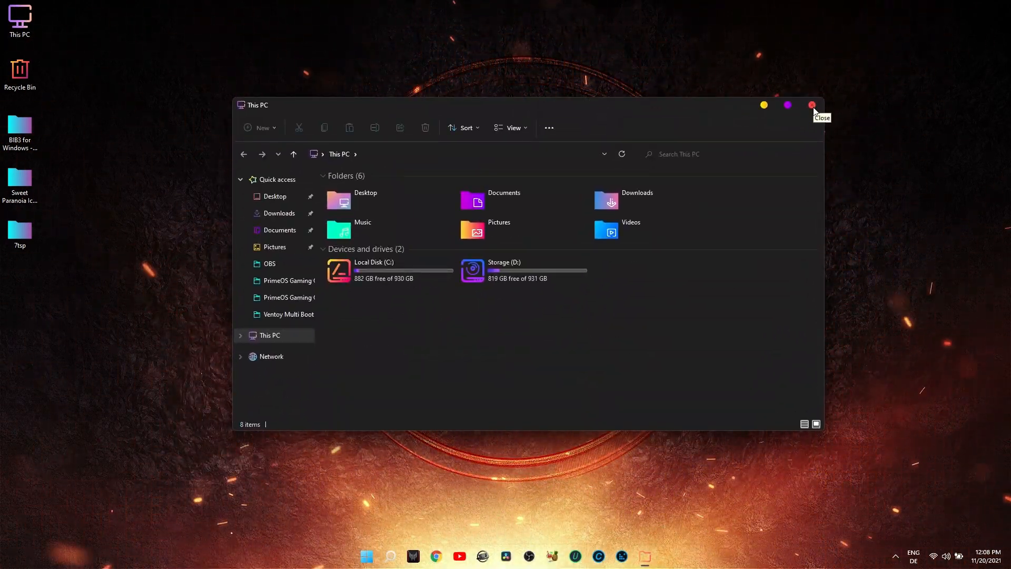
click(811, 104)
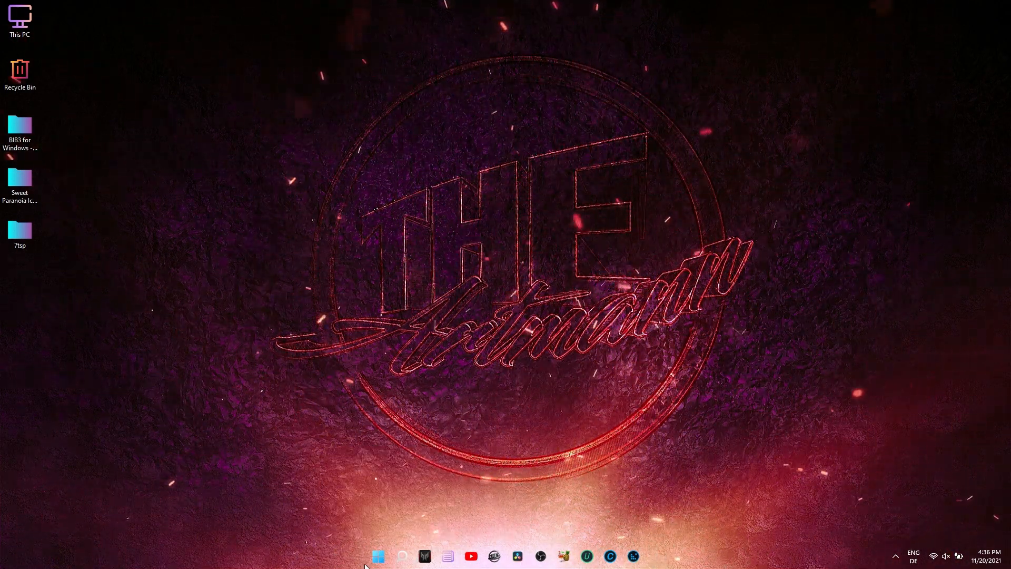
mouse_move(283, 191)
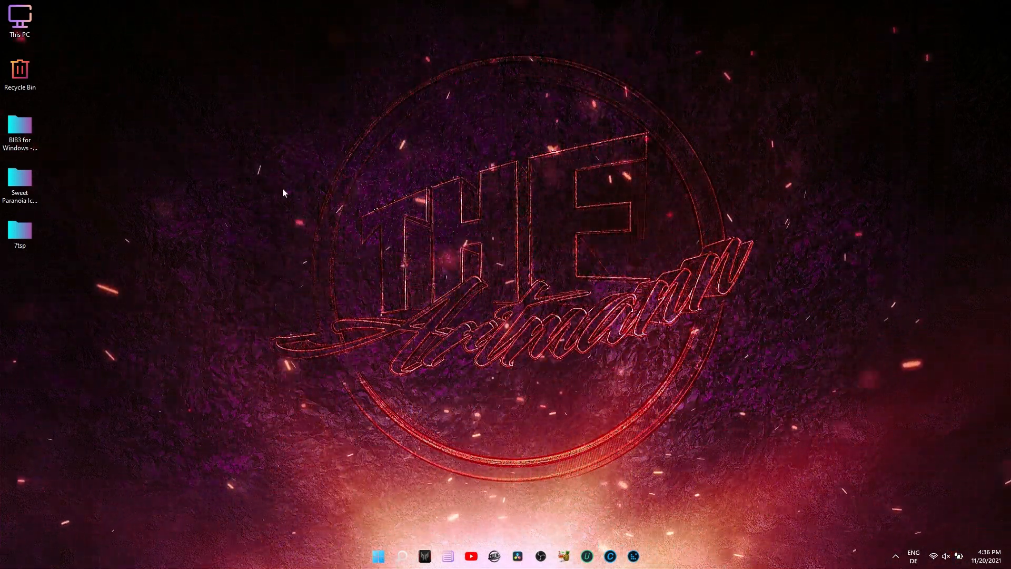
mouse_move(269, 139)
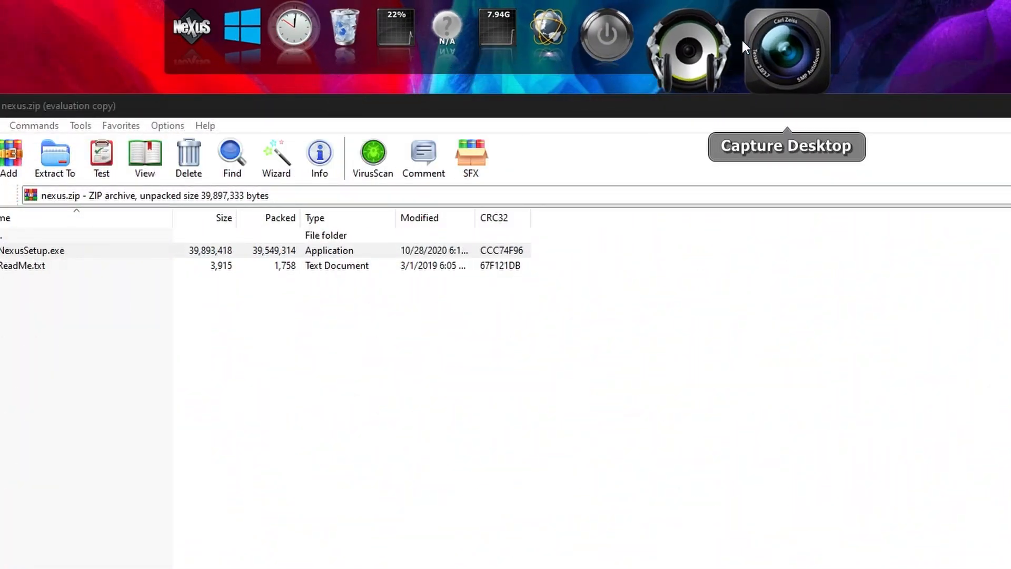
mouse_move(341, 45)
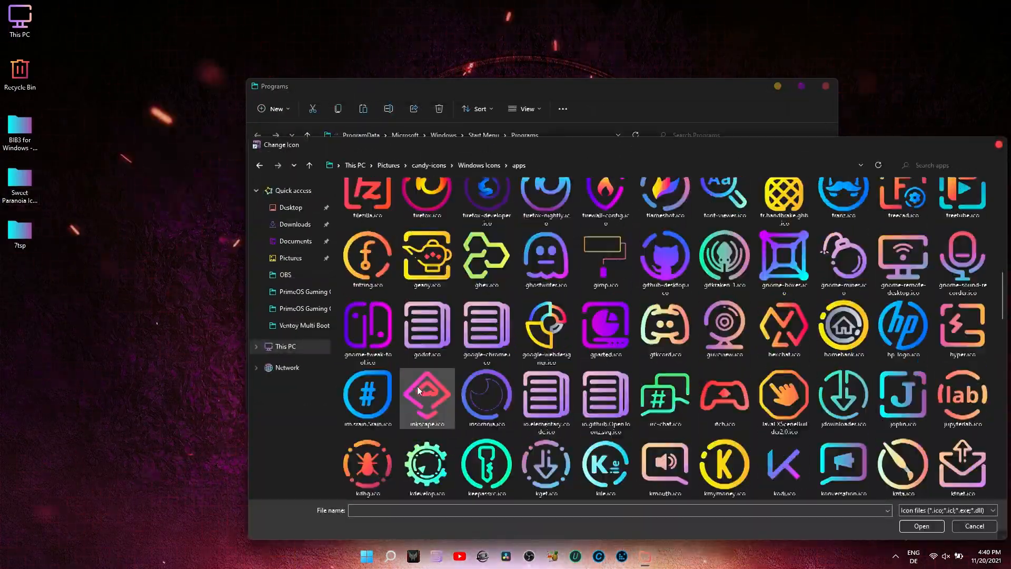
- Assign the inkscape and cmake candy-icons to their Start Menu shortcuts
click(365, 556)
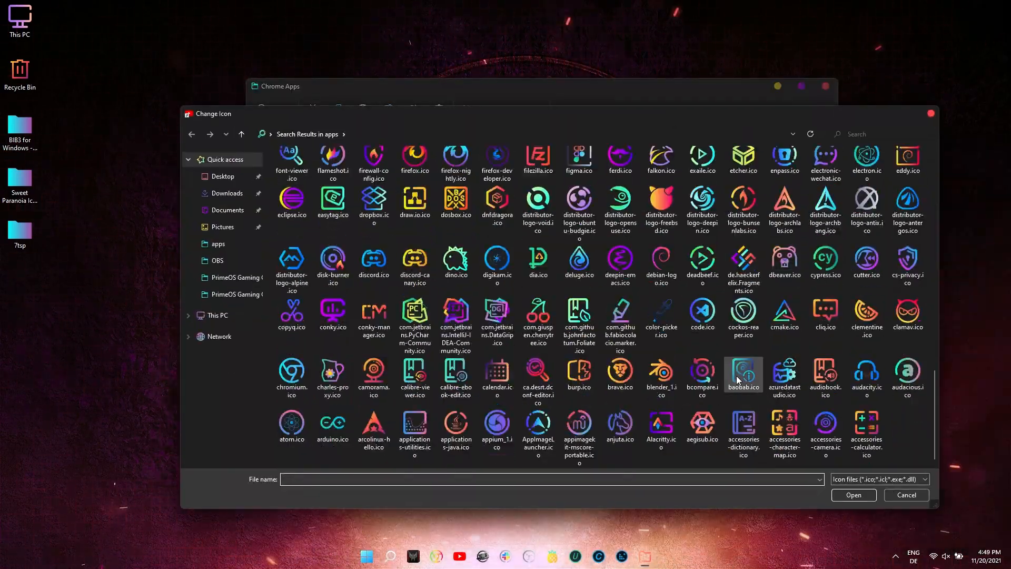
scroll(up, 3)
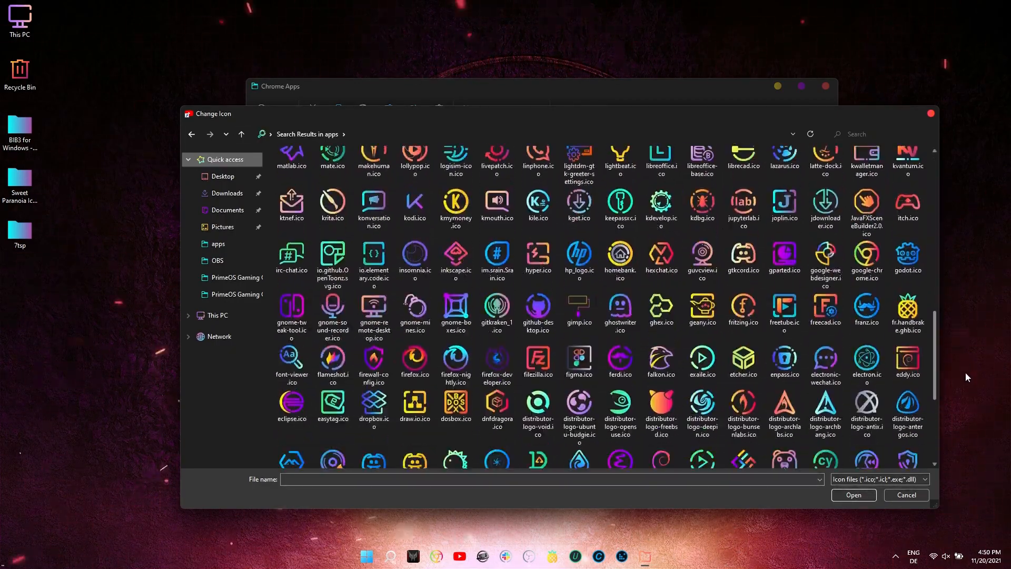
click(905, 494)
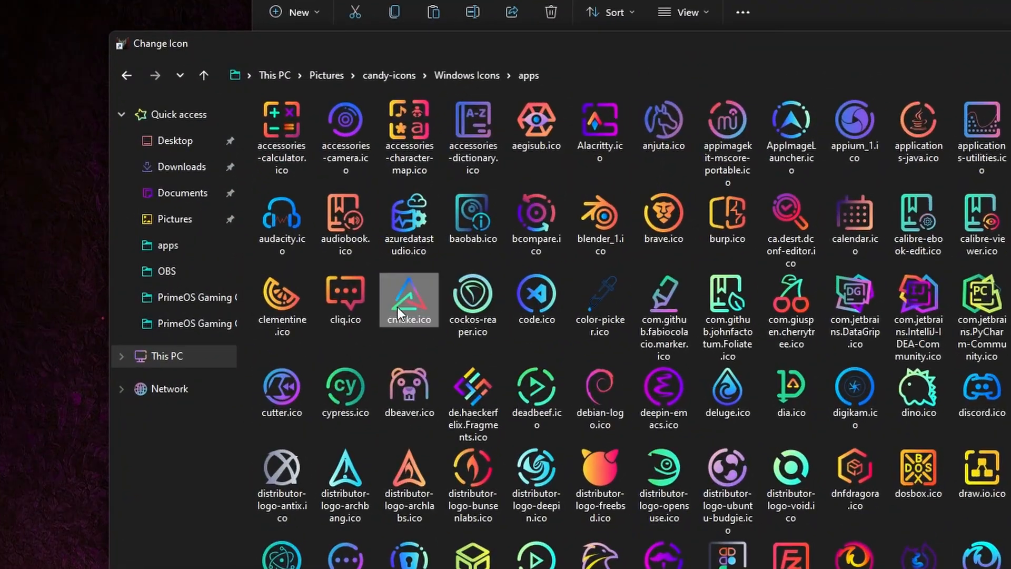
click(378, 555)
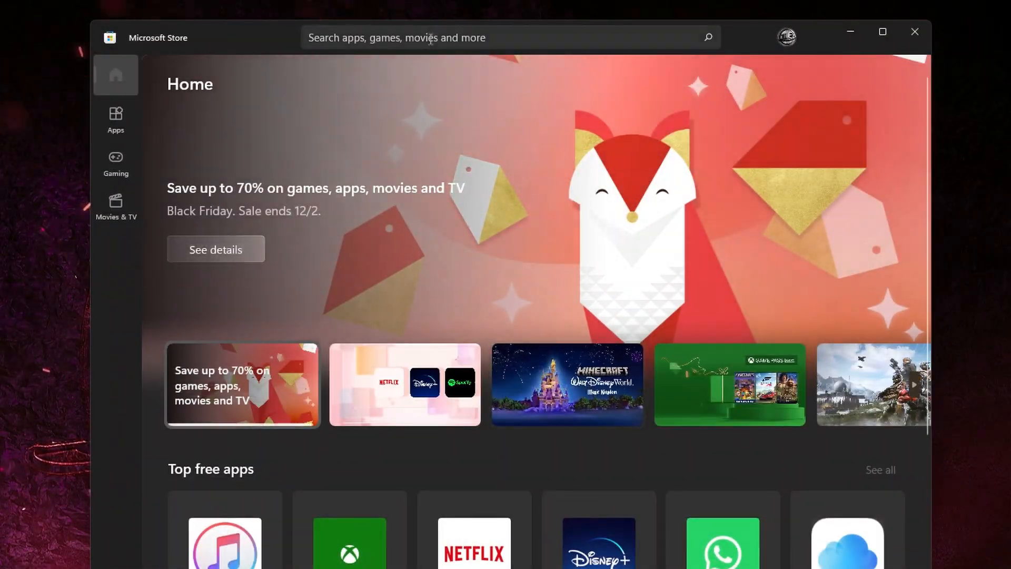
- Search the Store for roundedtb, install RoundedTB and dismiss its welcome notes
text(roundedtb)
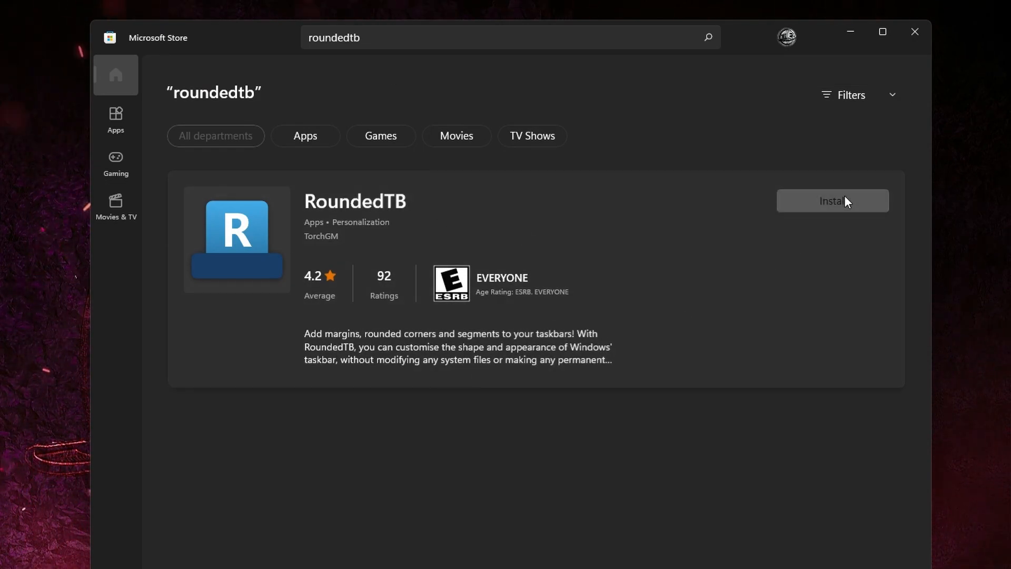
click(830, 200)
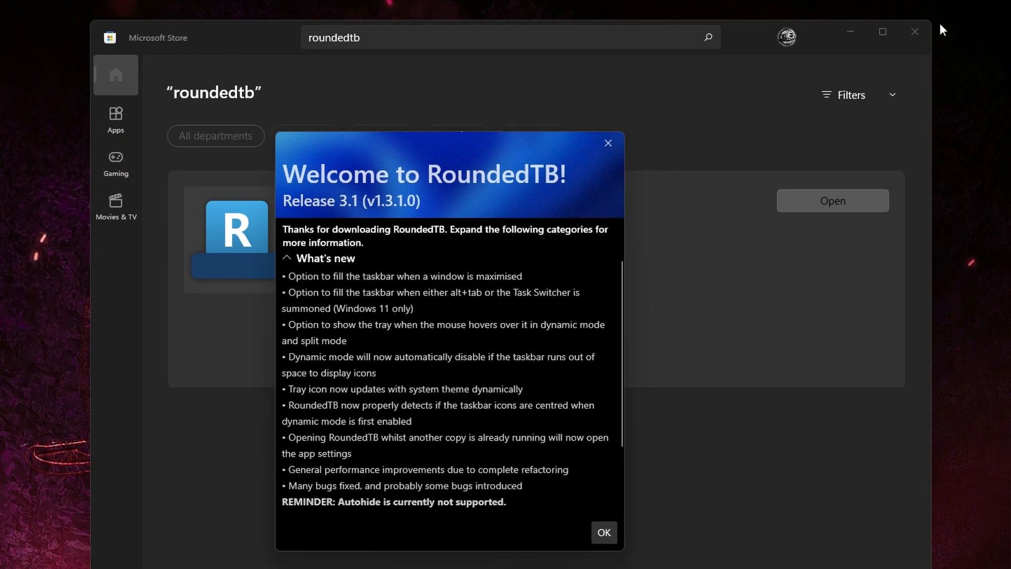
click(603, 532)
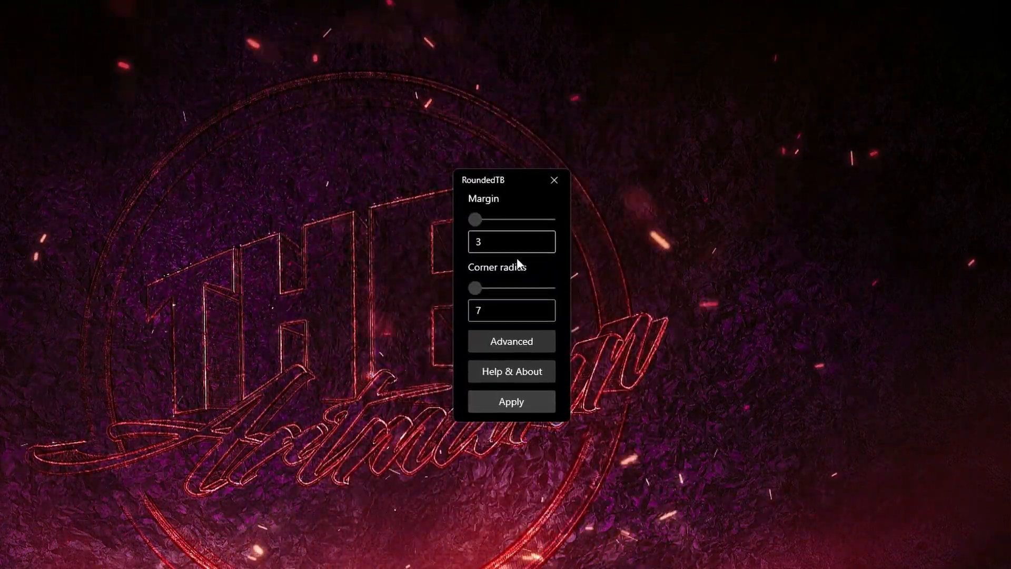
- In Advanced options enable Dynamic mode, tray on hover and fill when maximised, then apply
click(509, 341)
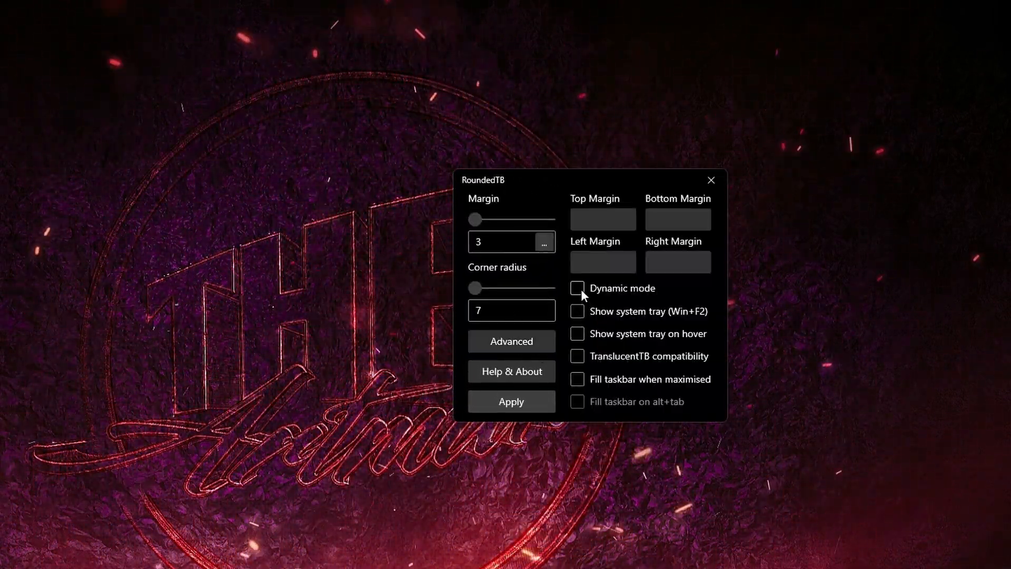
click(576, 289)
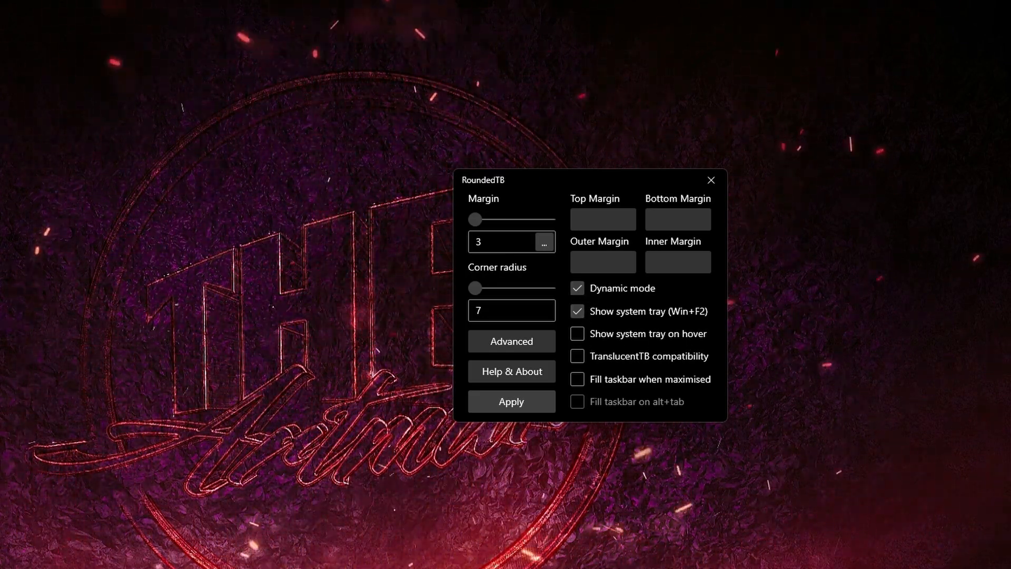
click(575, 356)
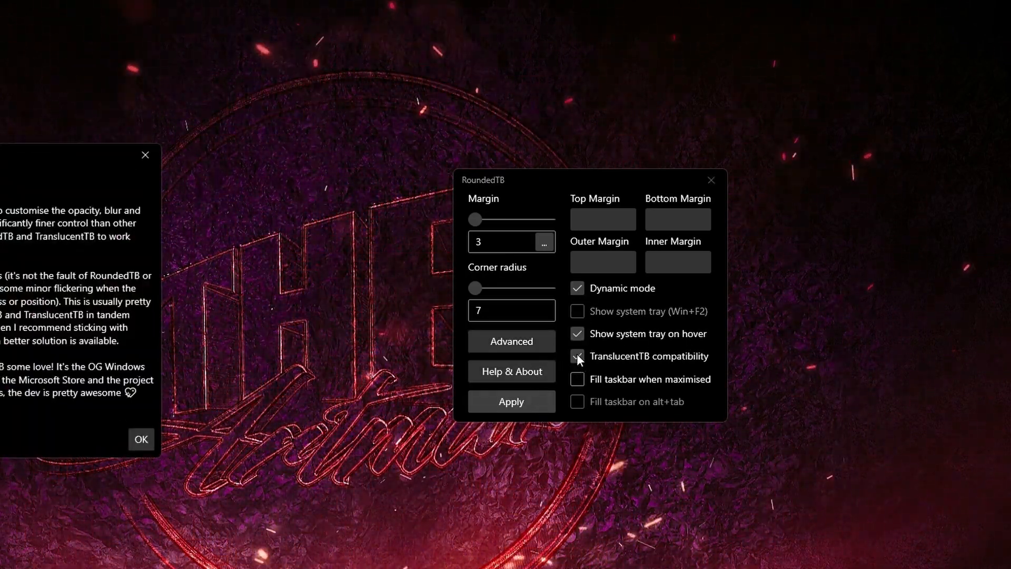
click(576, 356)
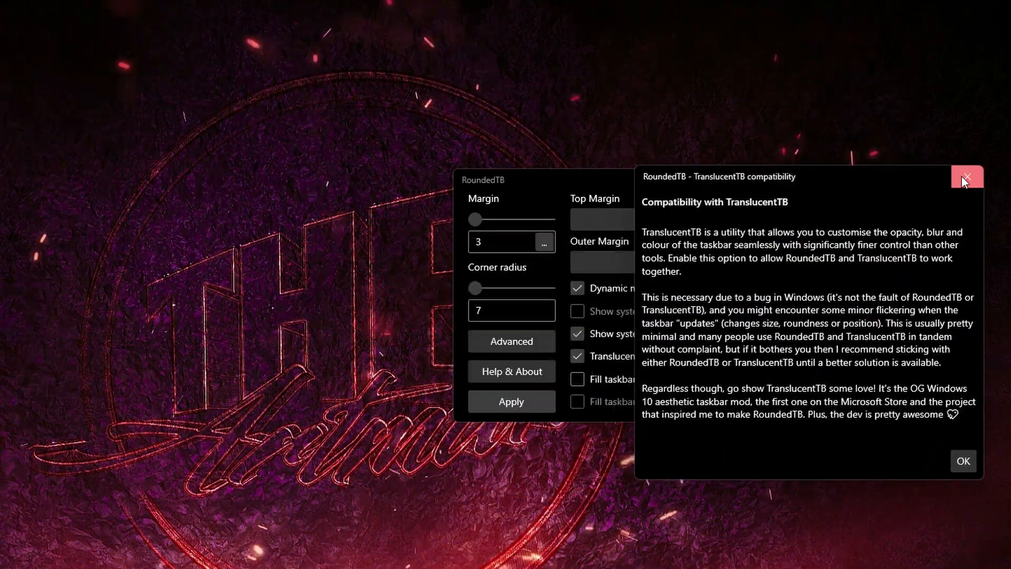
click(966, 178)
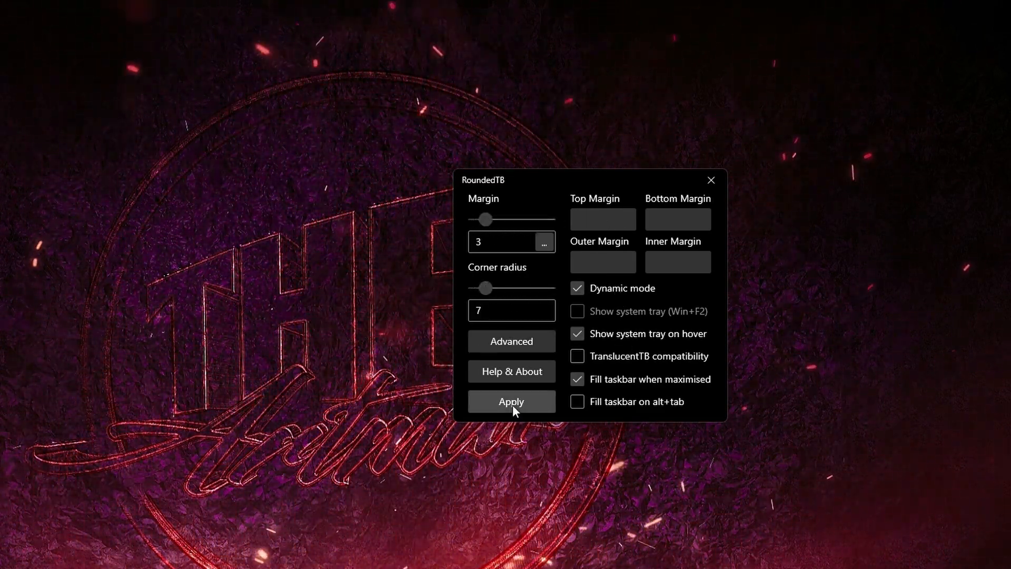
click(509, 401)
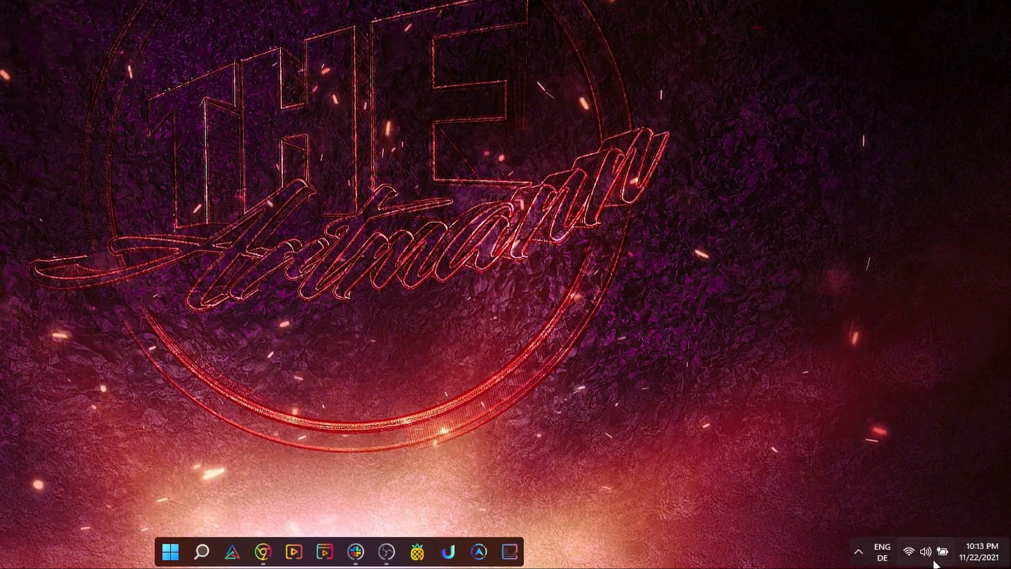
mouse_move(980, 550)
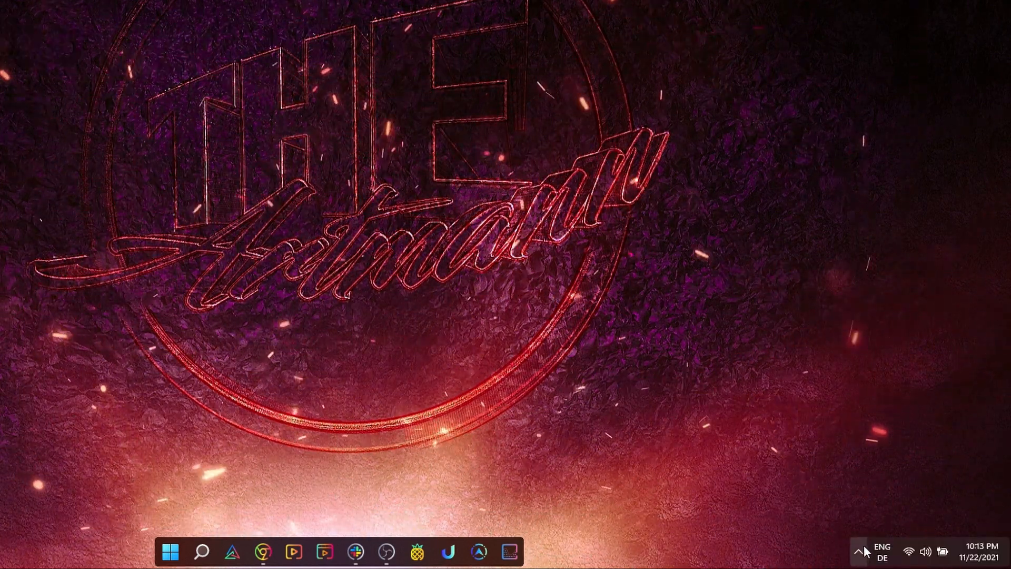
- Check Run at startup from RoundedTB's tray icon menu
click(867, 550)
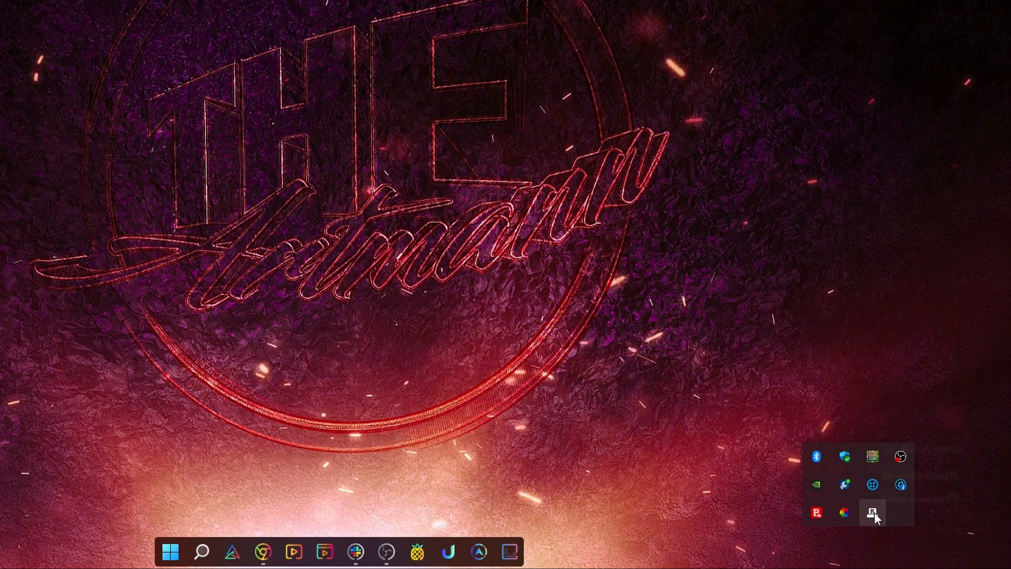
right_click(871, 513)
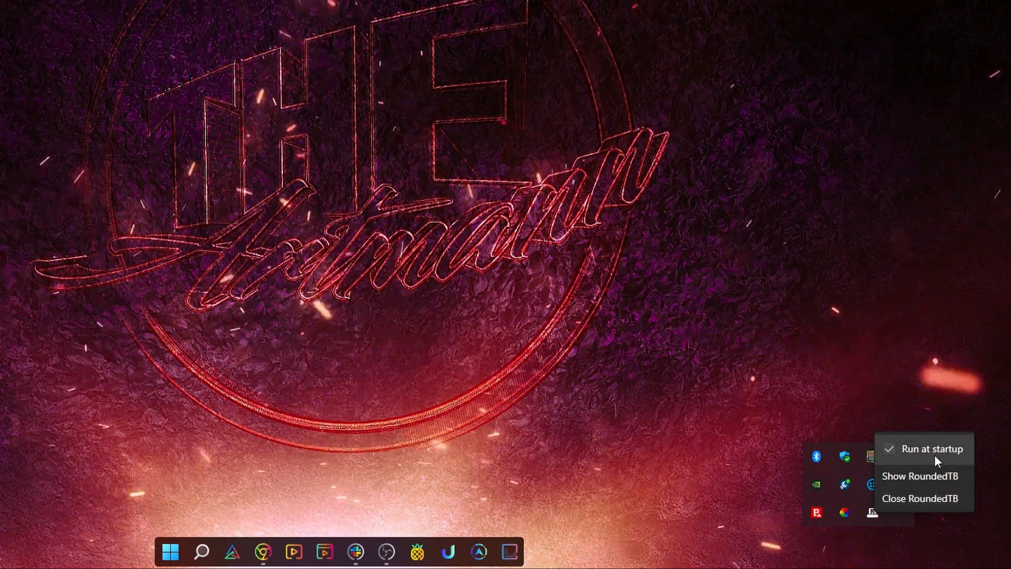
mouse_move(920, 422)
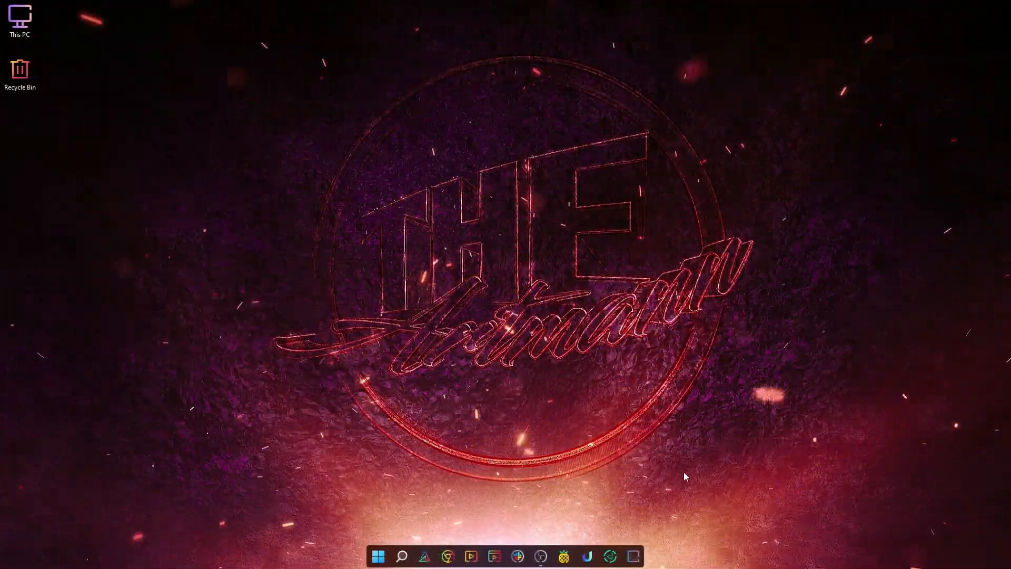
- Extract System Transparency.exe to the desktop and launch it from the Startup folder
double_click(20, 16)
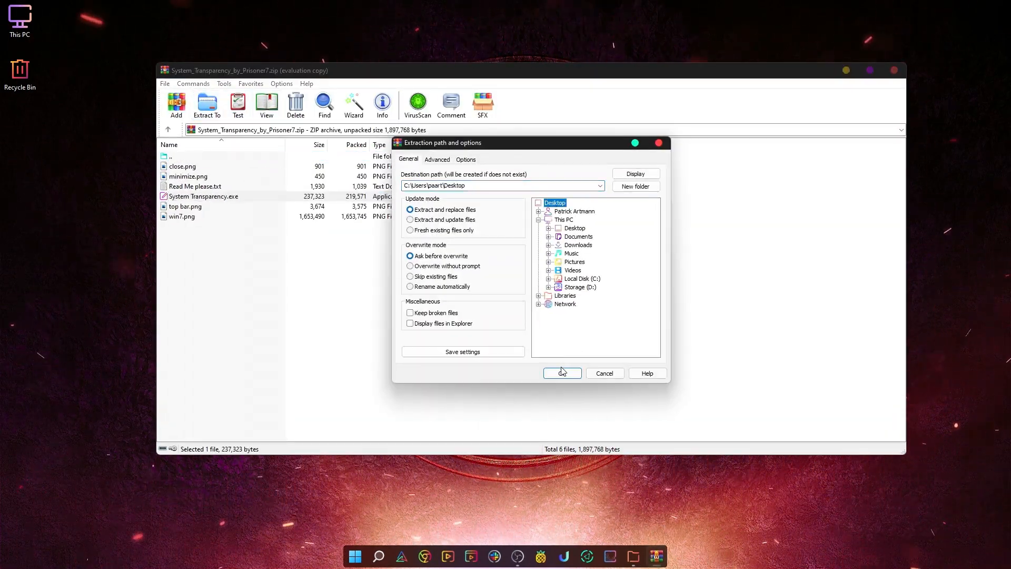
click(560, 372)
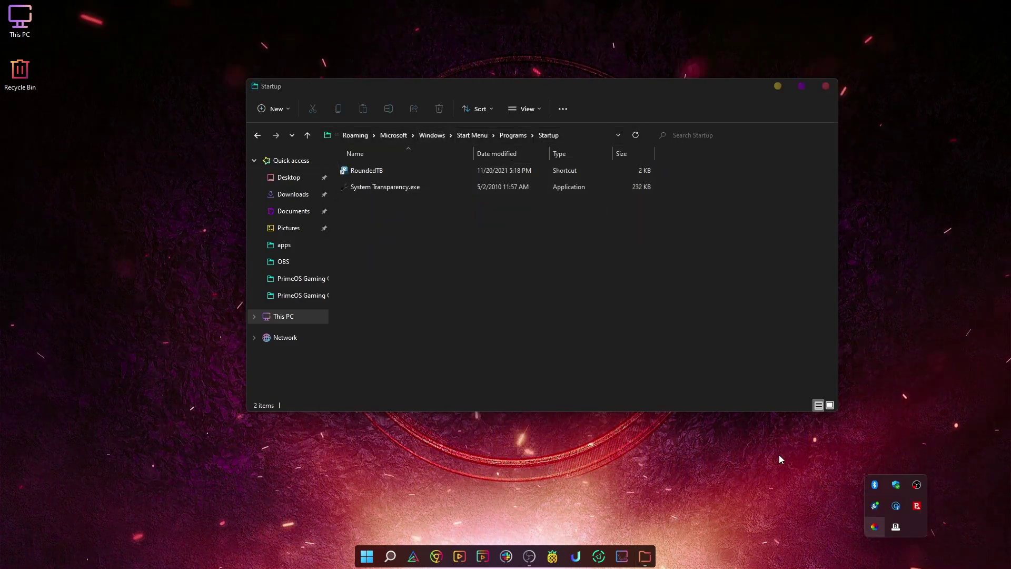
click(823, 85)
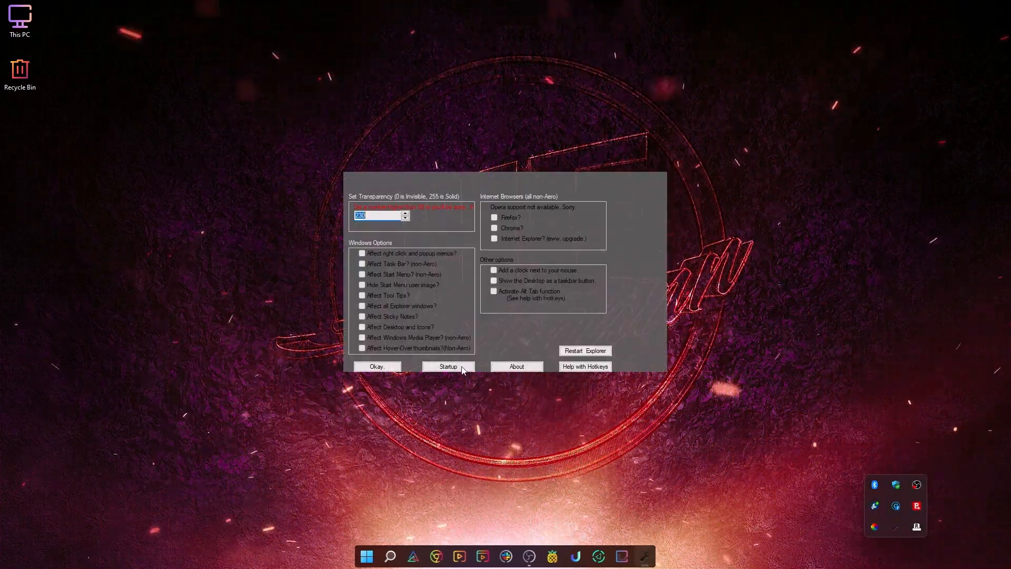
- Set menu and Start Menu transparency to 230, apply, and view This PC translucent
click(448, 366)
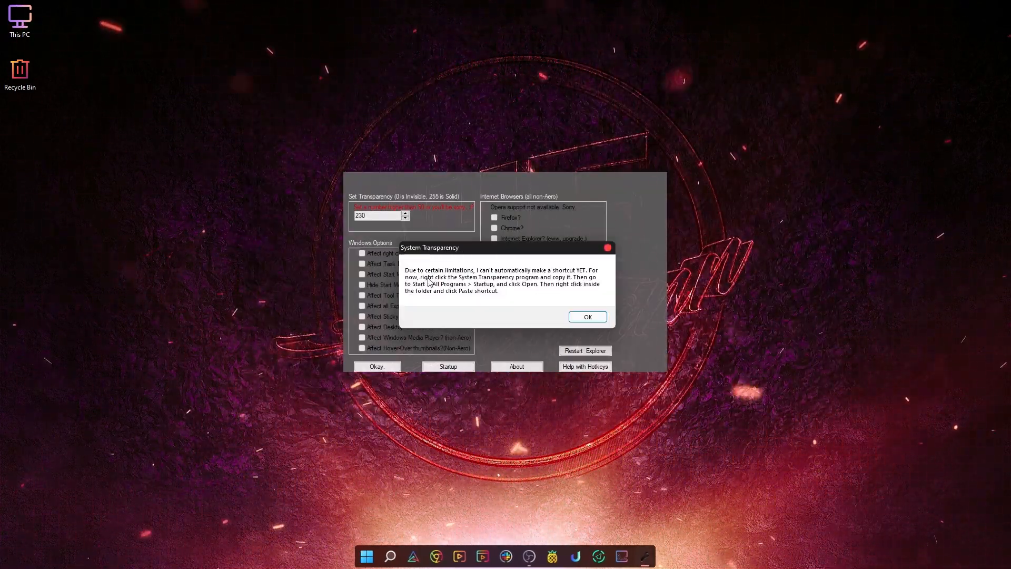
click(586, 317)
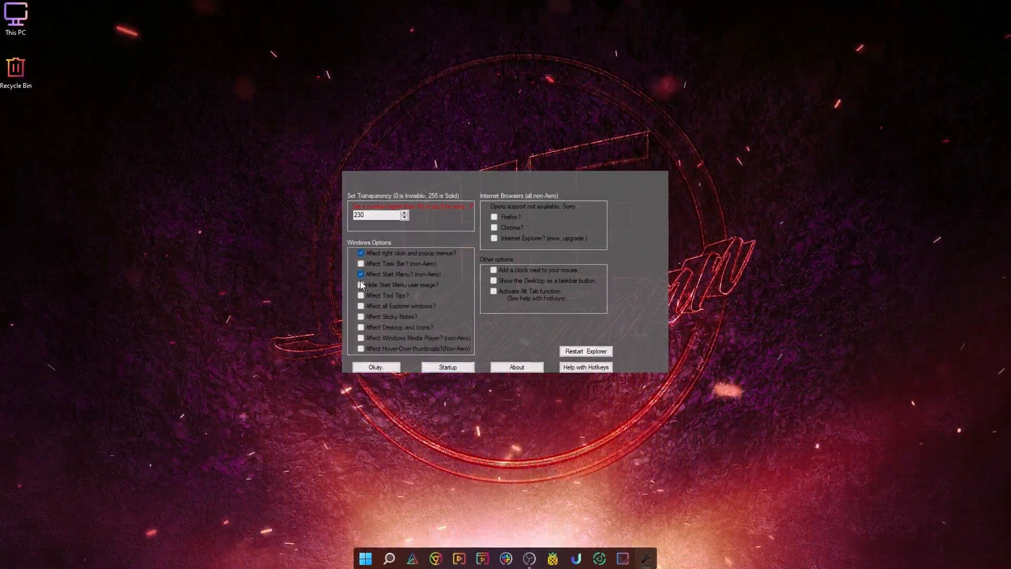
click(375, 367)
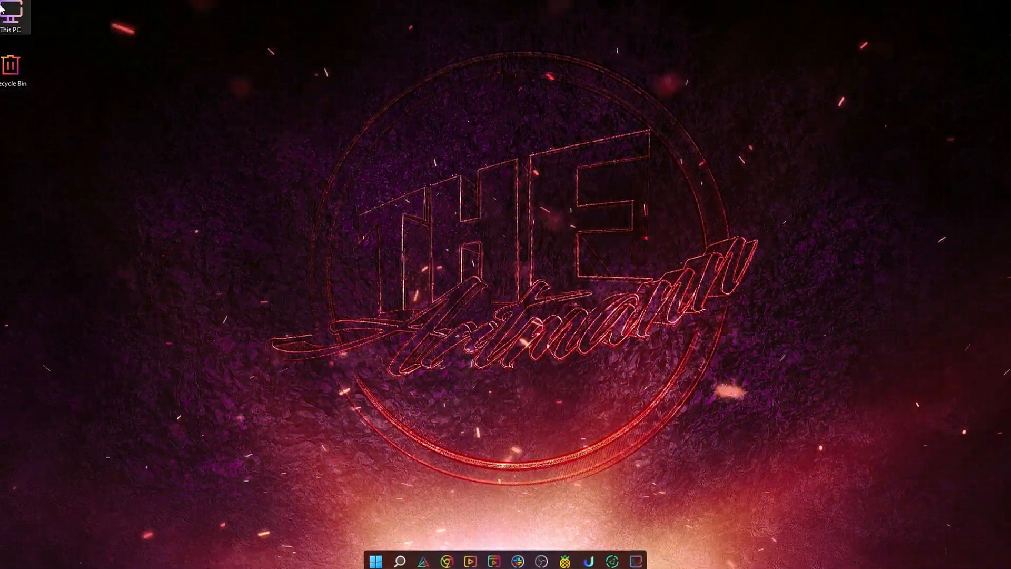
double_click(12, 11)
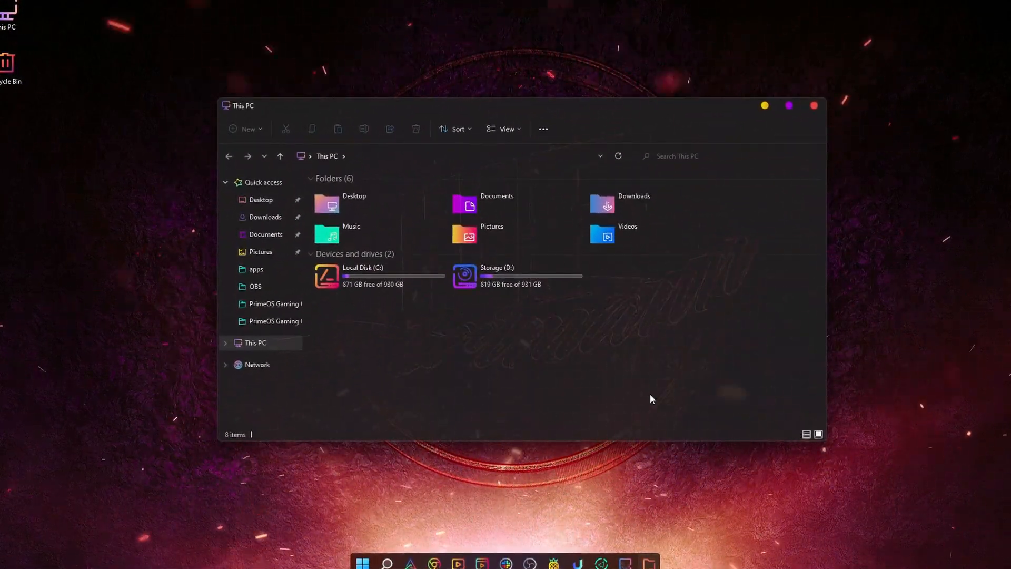